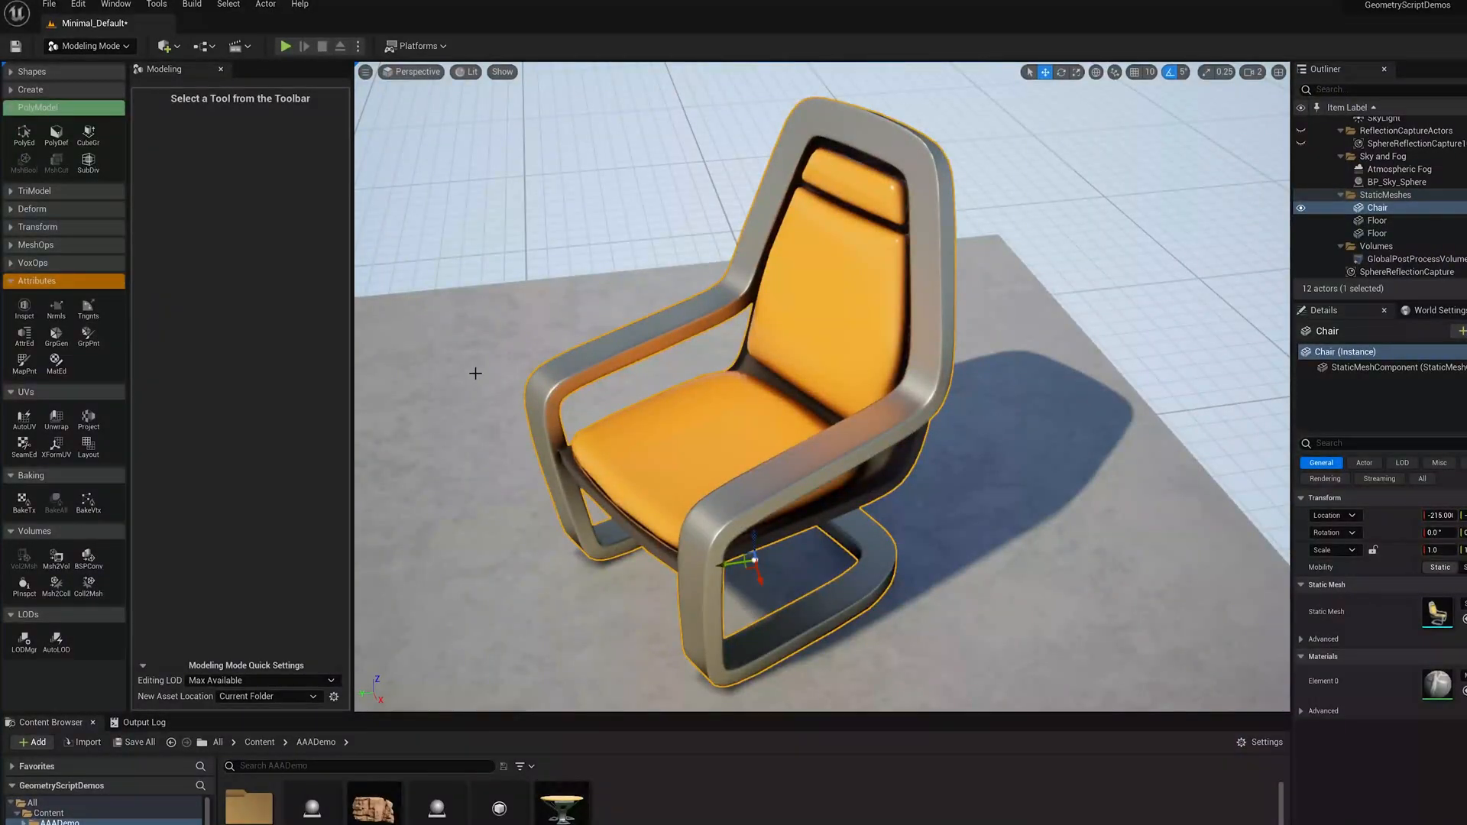
Start the Generate PolyGroups tool (GrpGen) on the chair mesh.
left_click(55, 333)
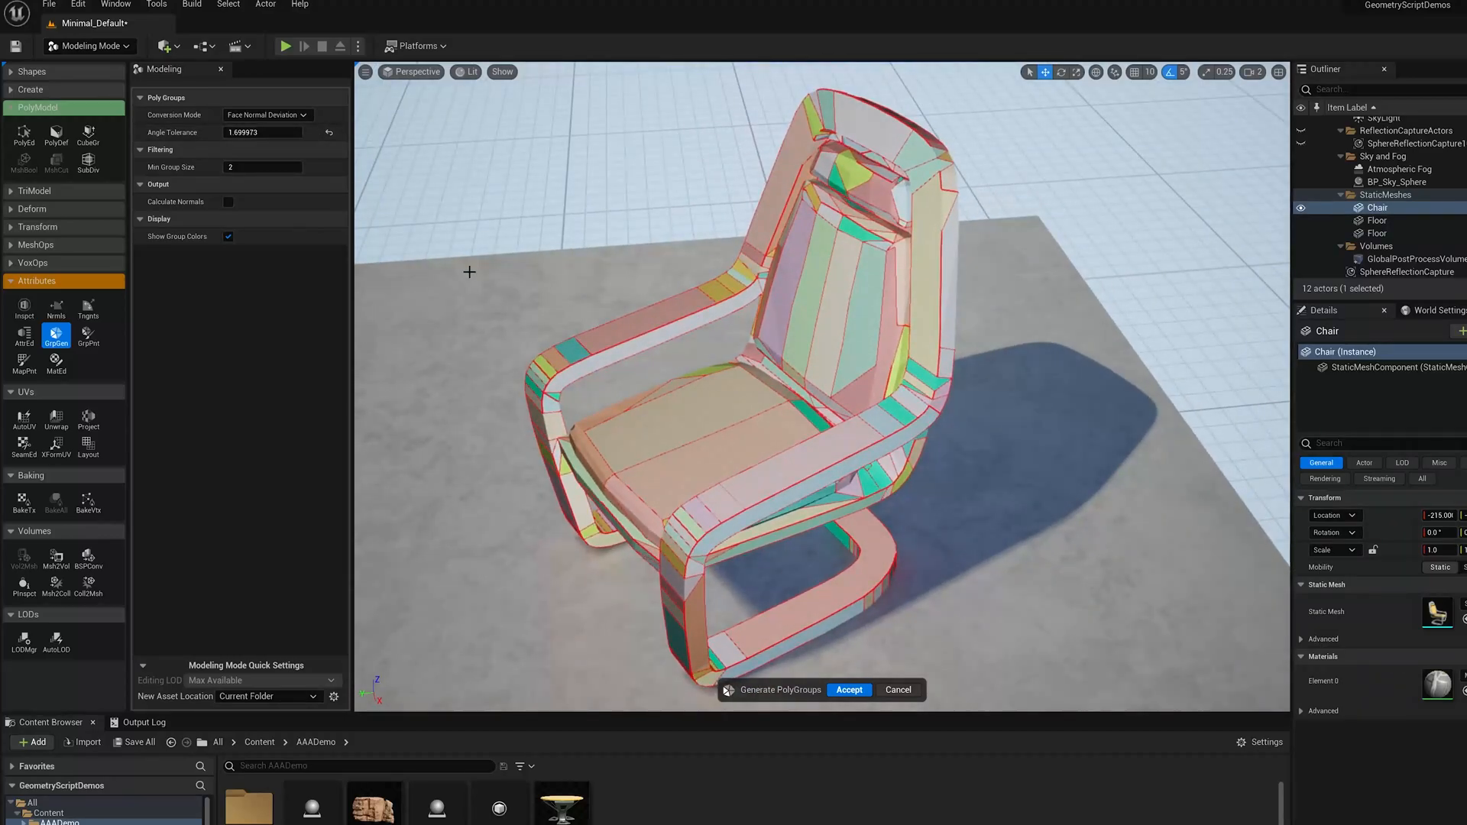
mouse_move(23, 137)
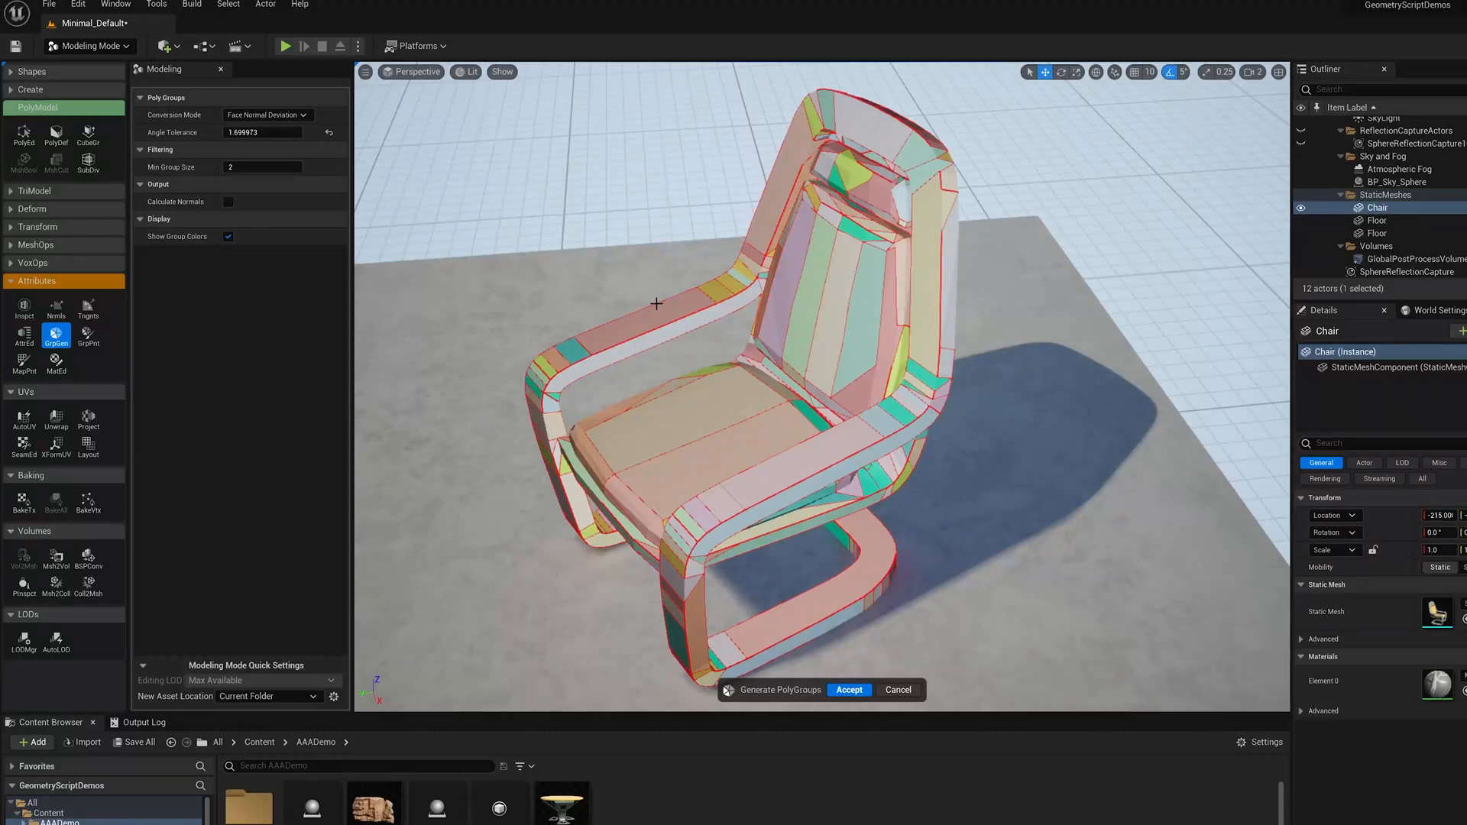
mouse_move(569, 352)
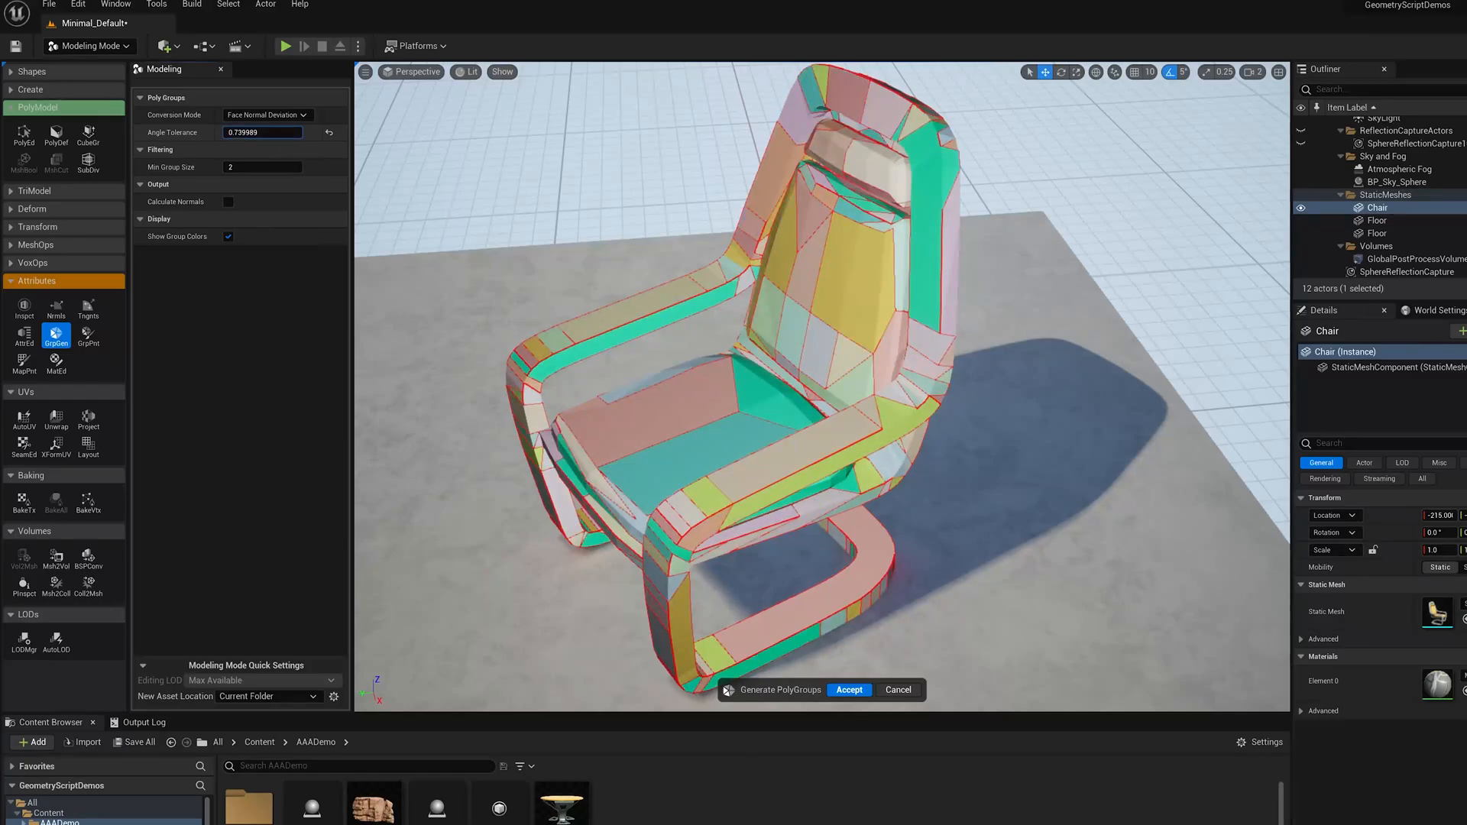
Set Angle Tolerance to 0.640989 and Min Group Size to 1 for the chair's polygroups.
type("0.320995")
left_click(265, 166)
type("1")
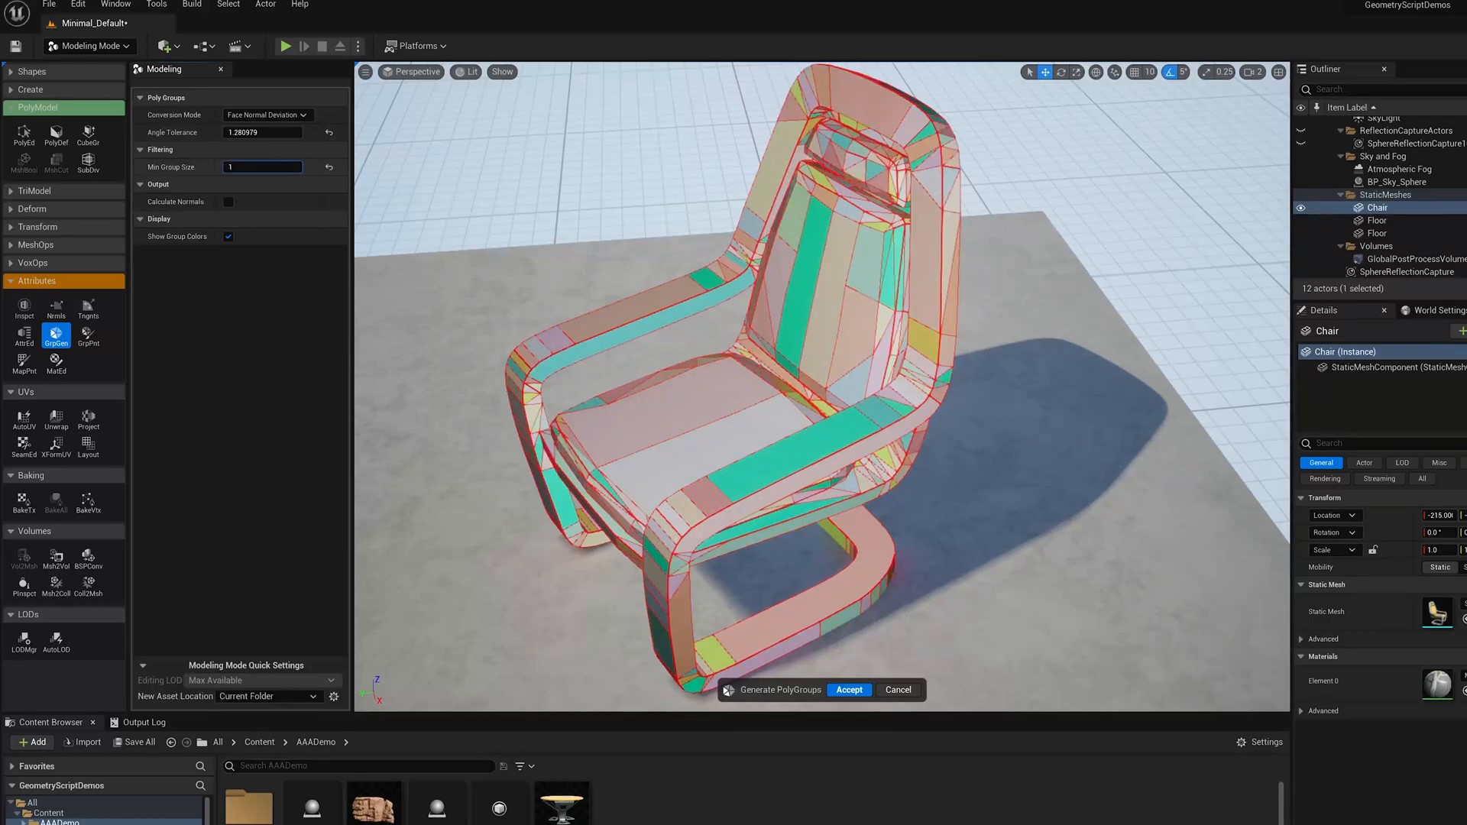
type("0.001")
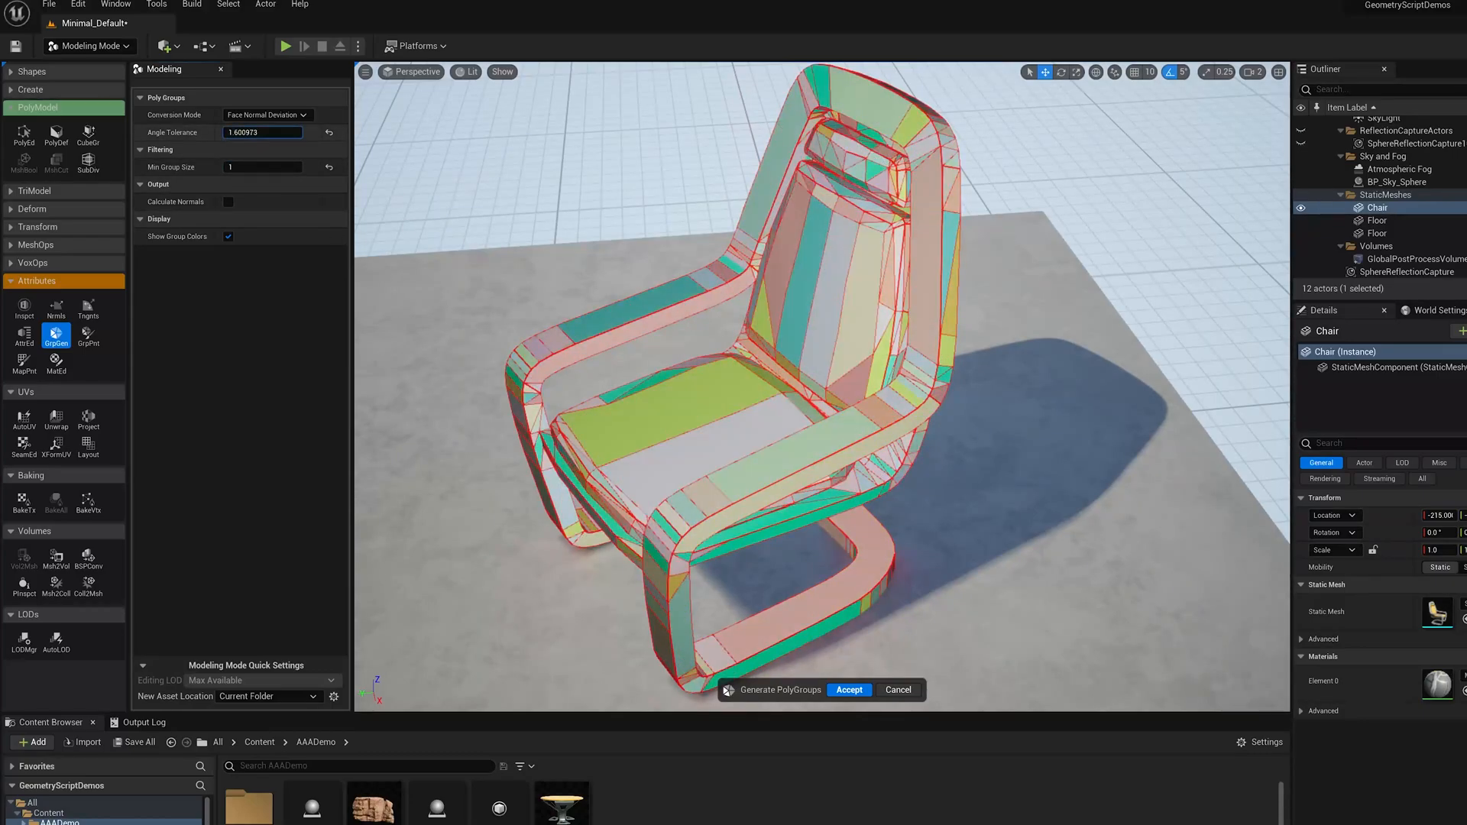
type("0.640989")
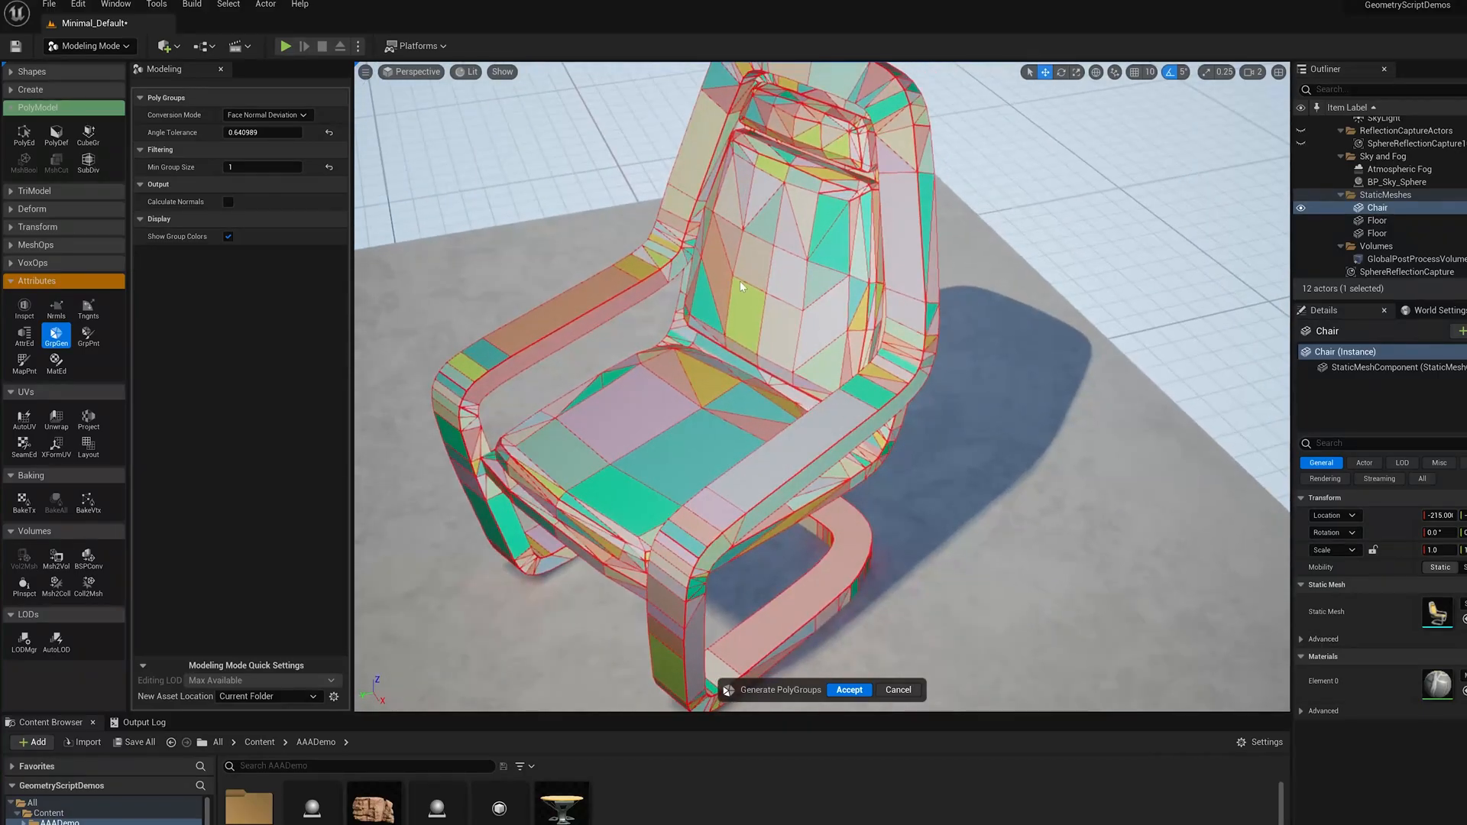
Inspect the regenerated groups around the arm and accept them.
left_click_drag(740, 288, 851, 231)
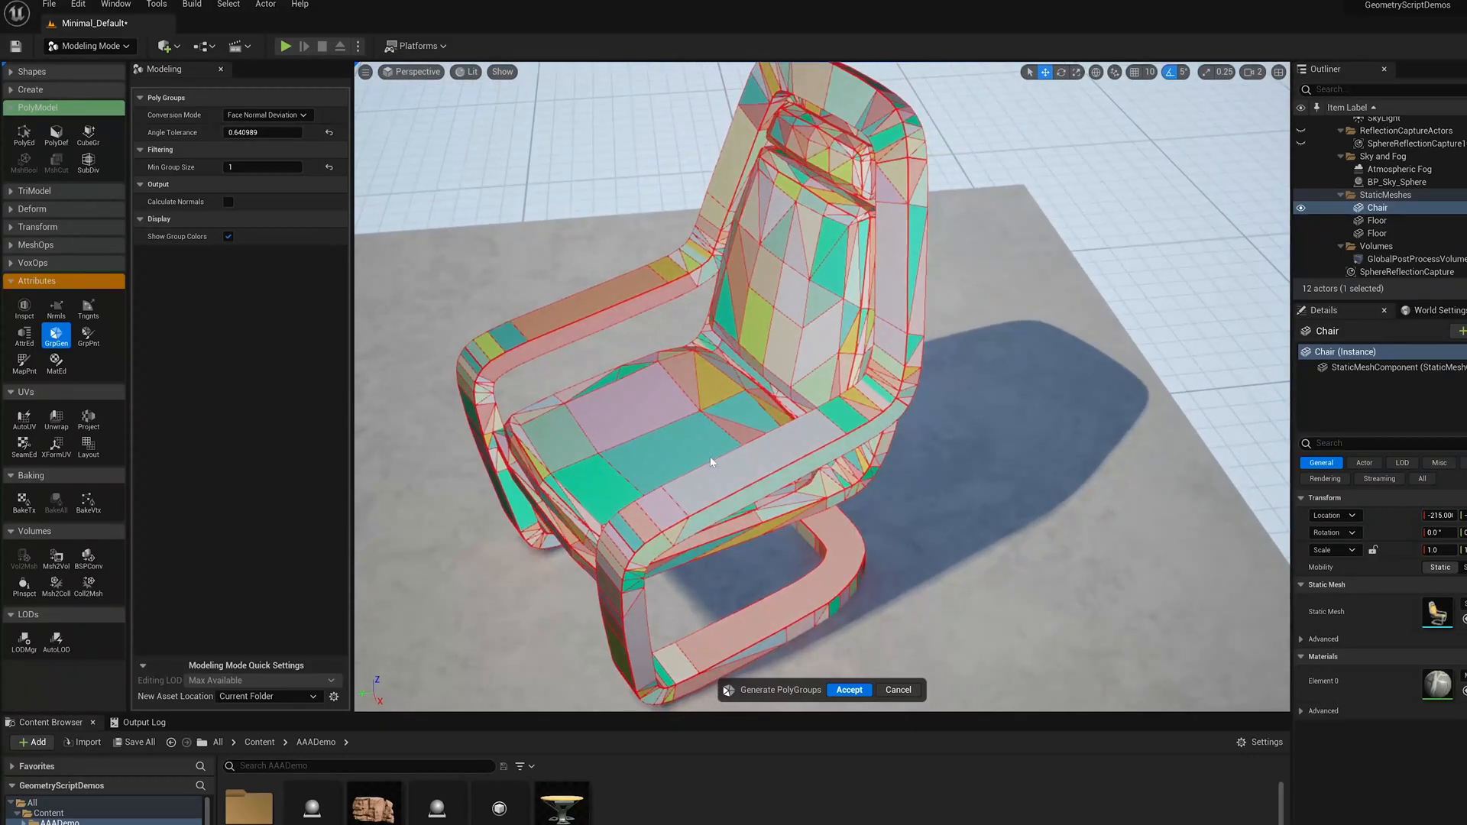
left_click_drag(710, 462, 711, 374)
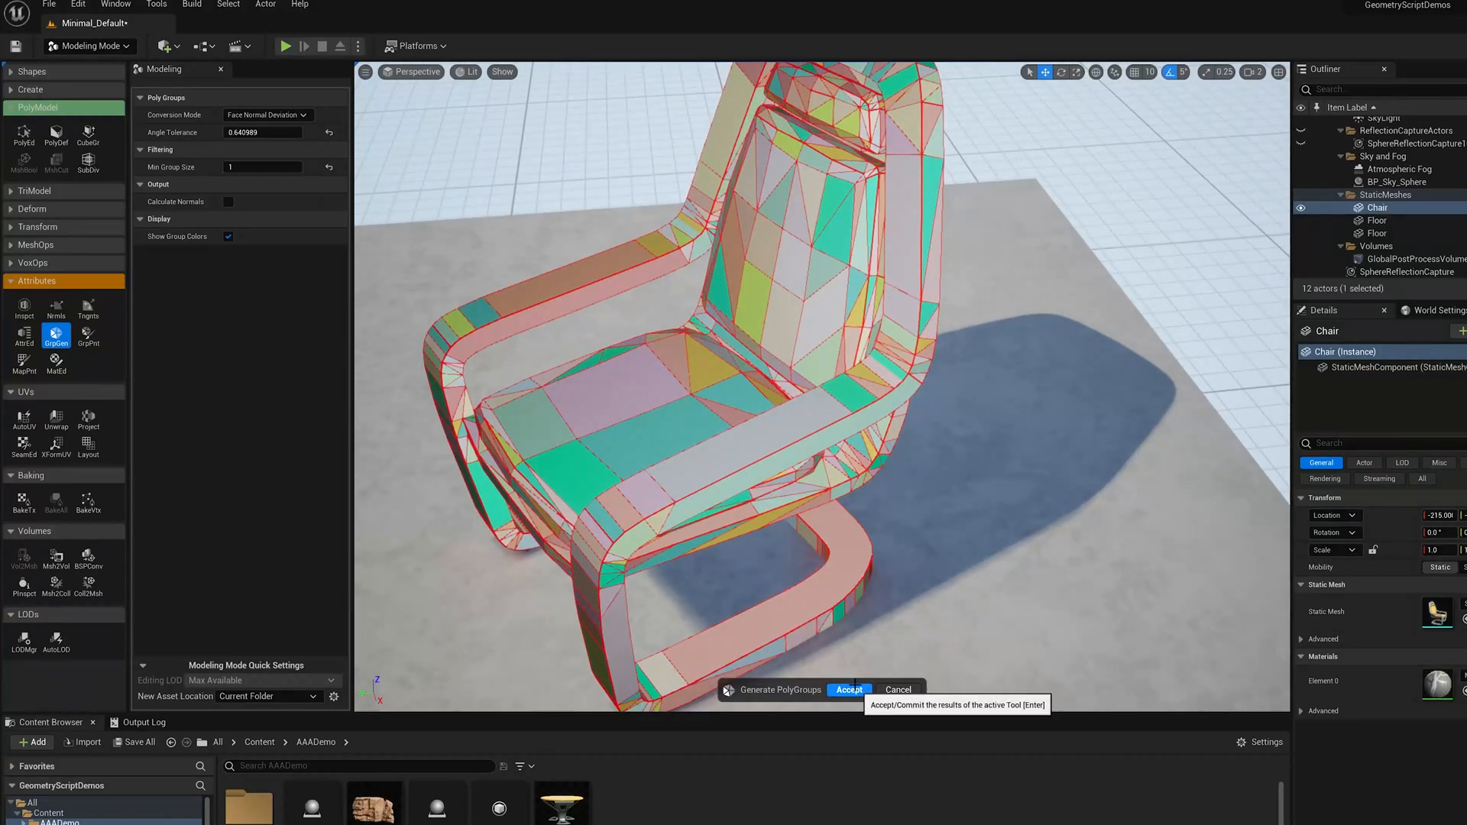
mouse_move(664, 322)
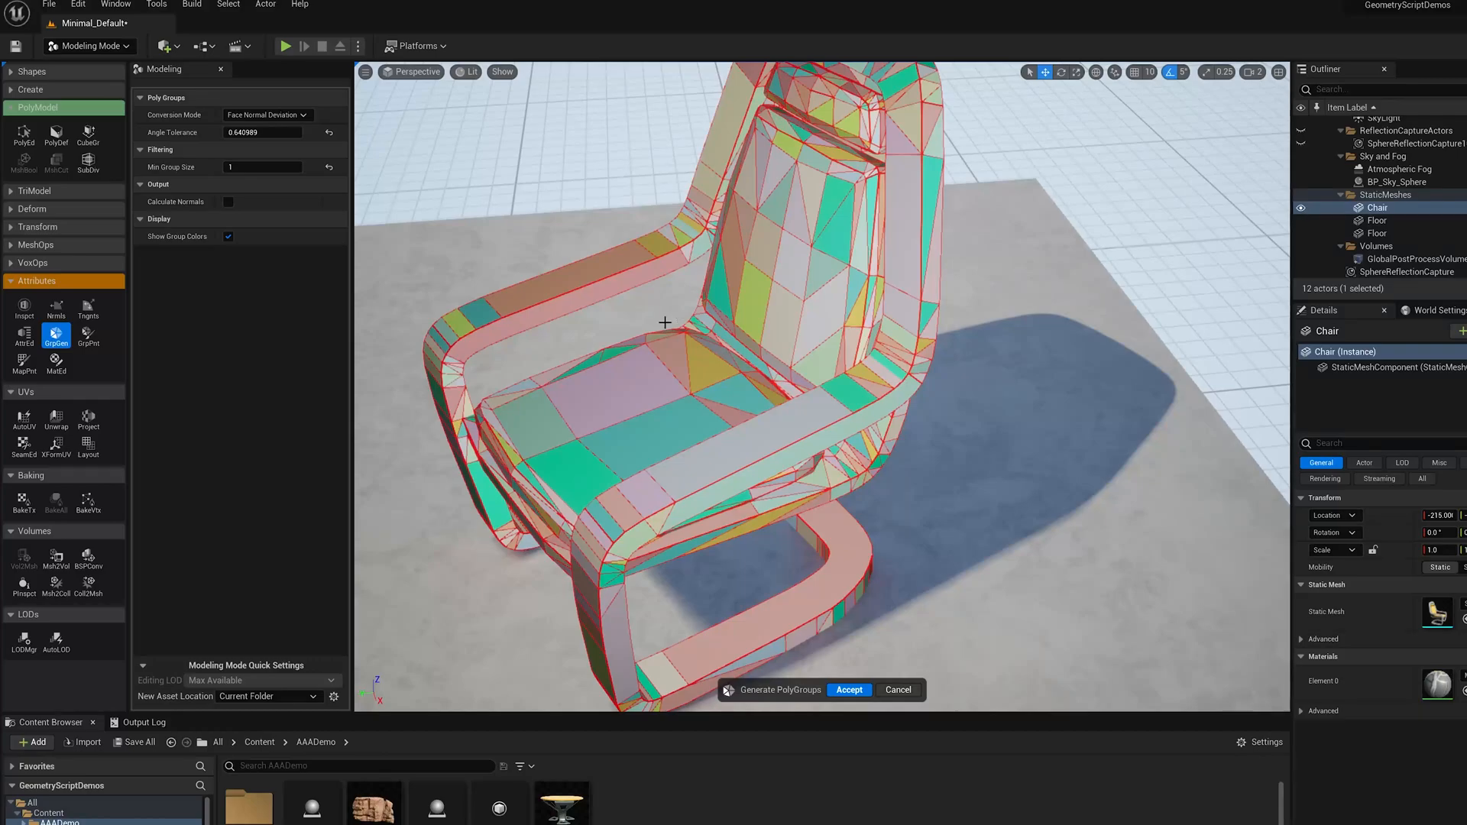
mouse_move(849, 690)
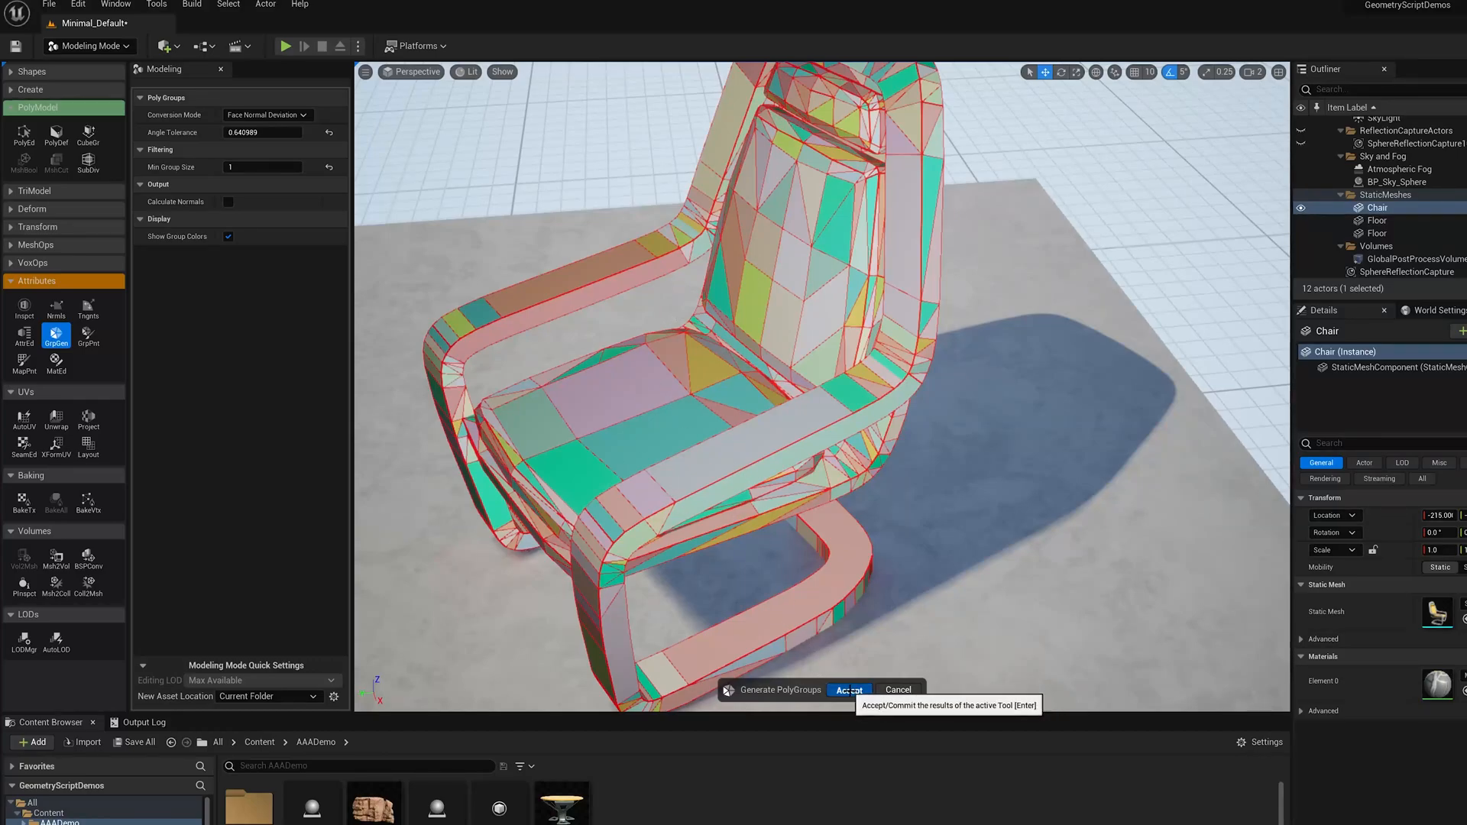
left_click(850, 689)
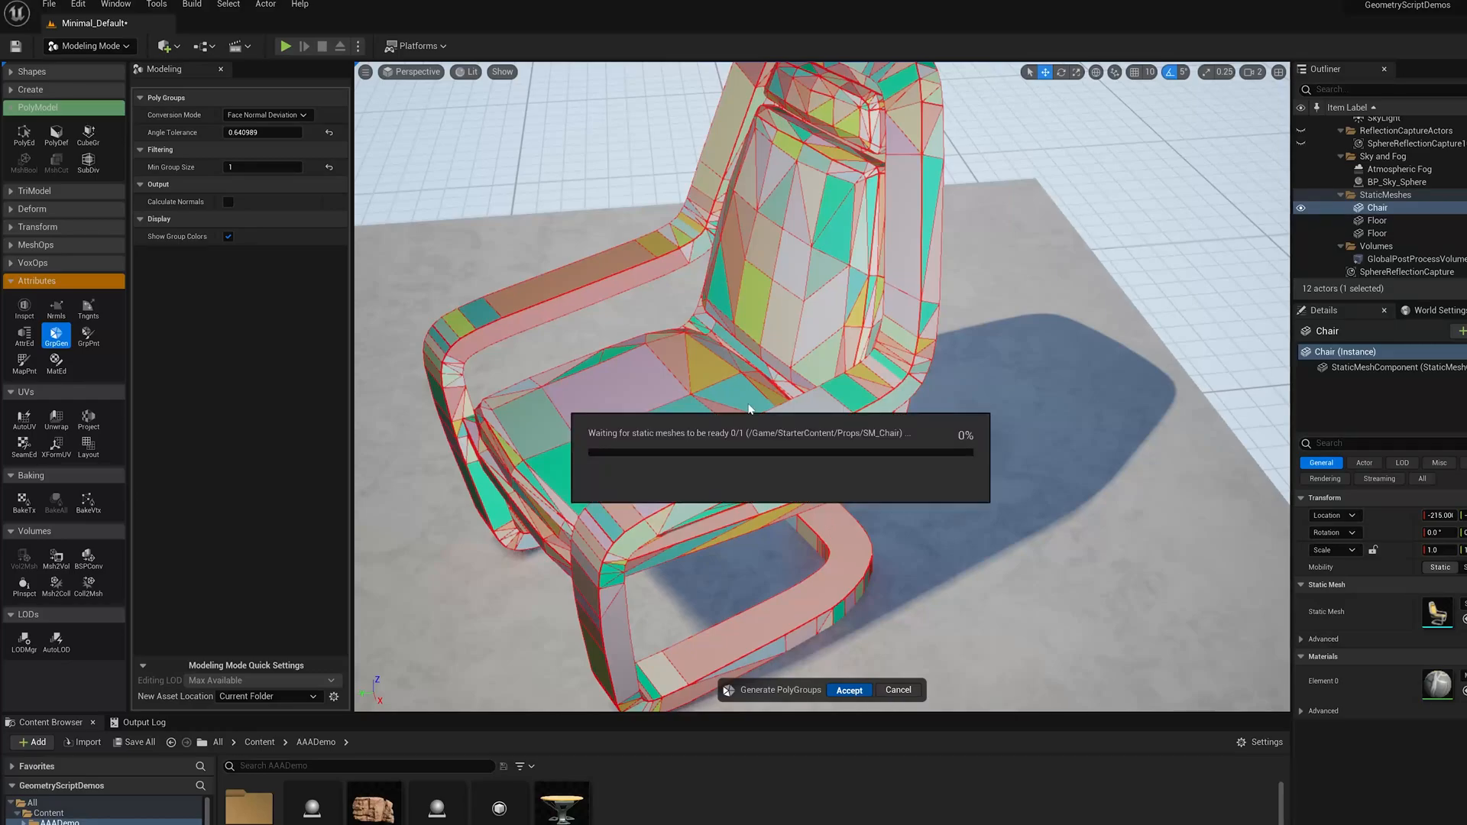
left_click(849, 689)
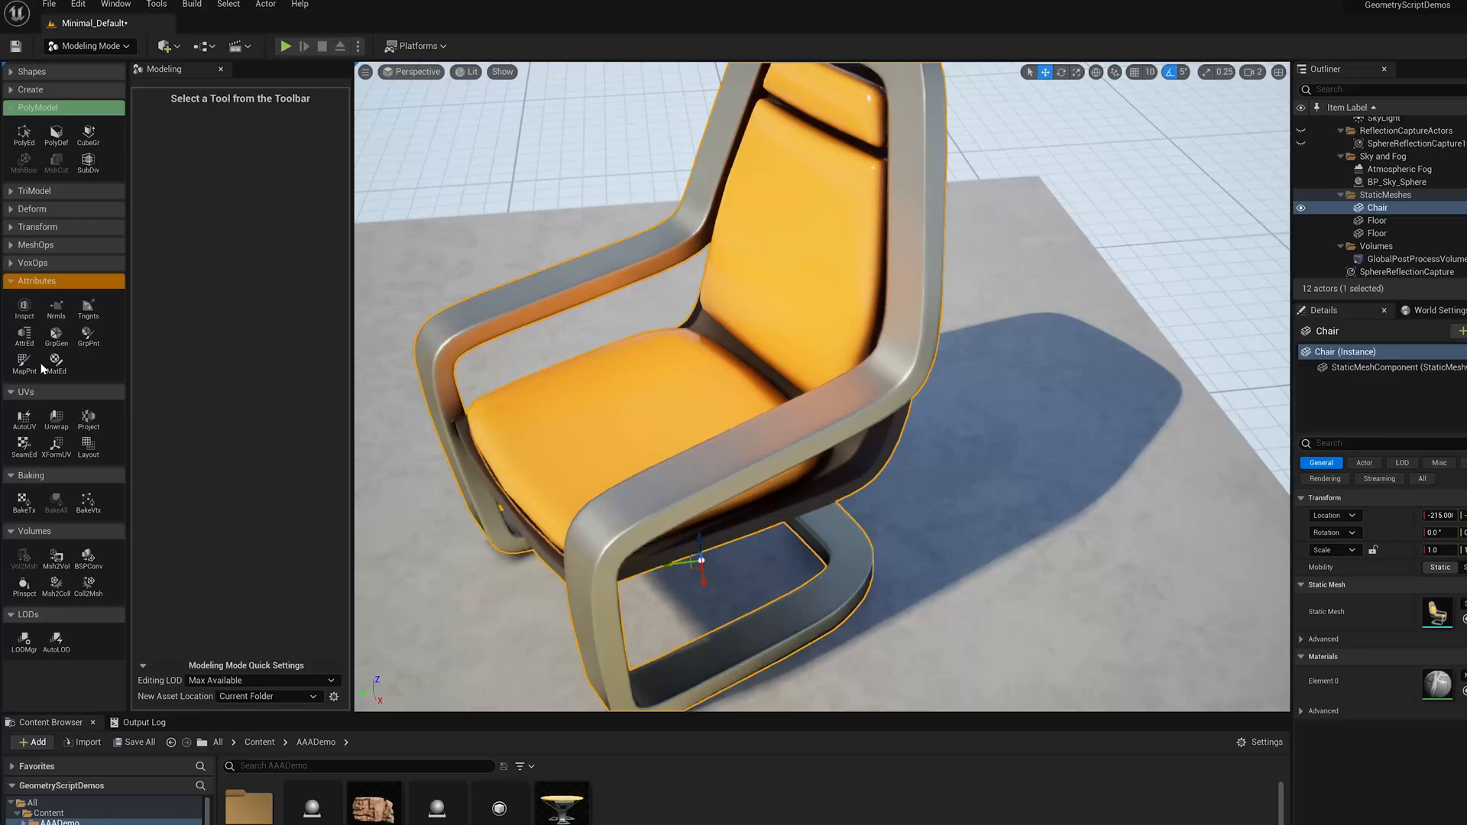
Brush-paint the seat and backrest into one polygroup and start a new group on the arm.
left_click(89, 336)
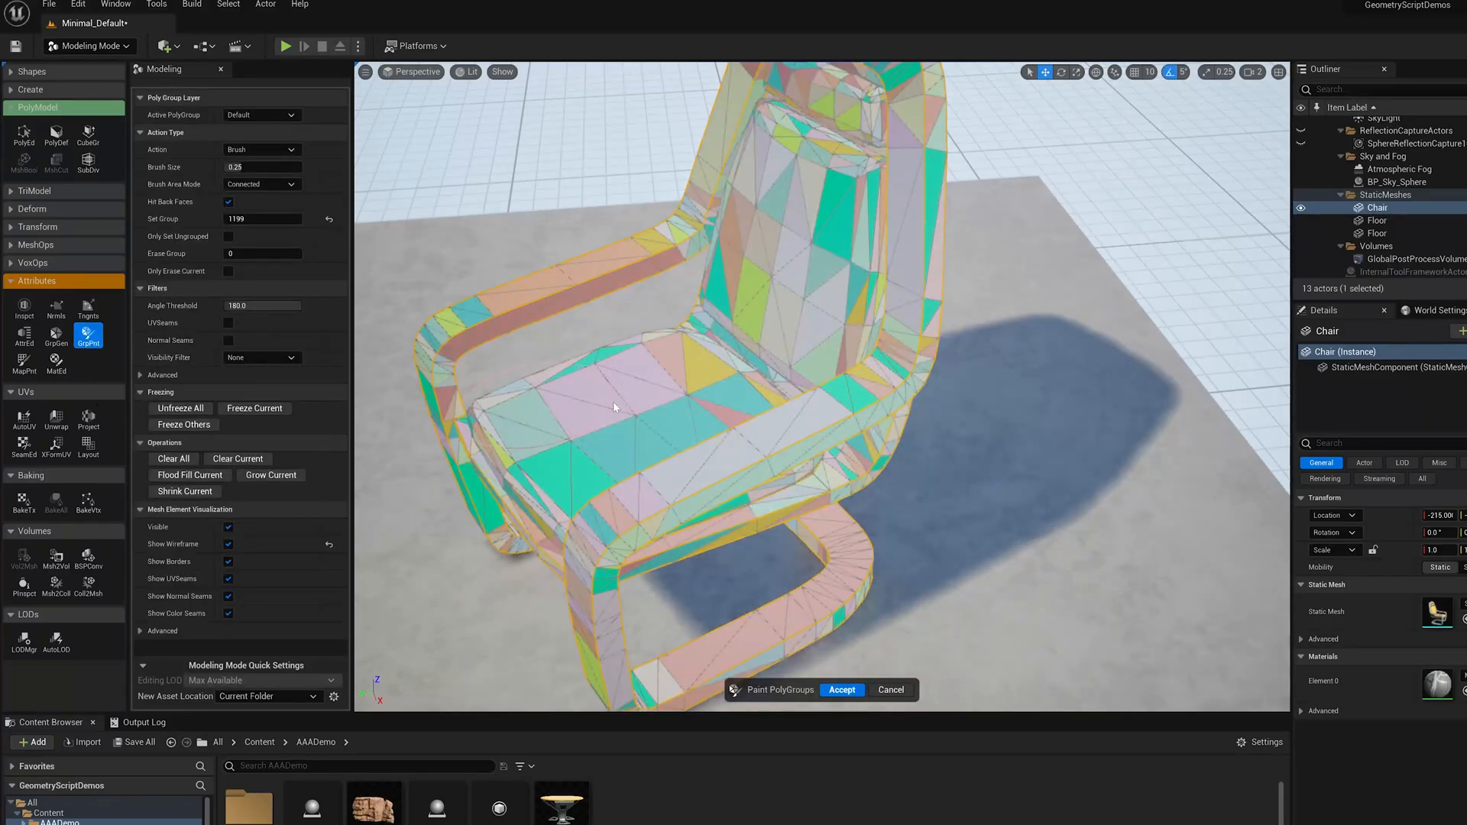
mouse_move(835, 376)
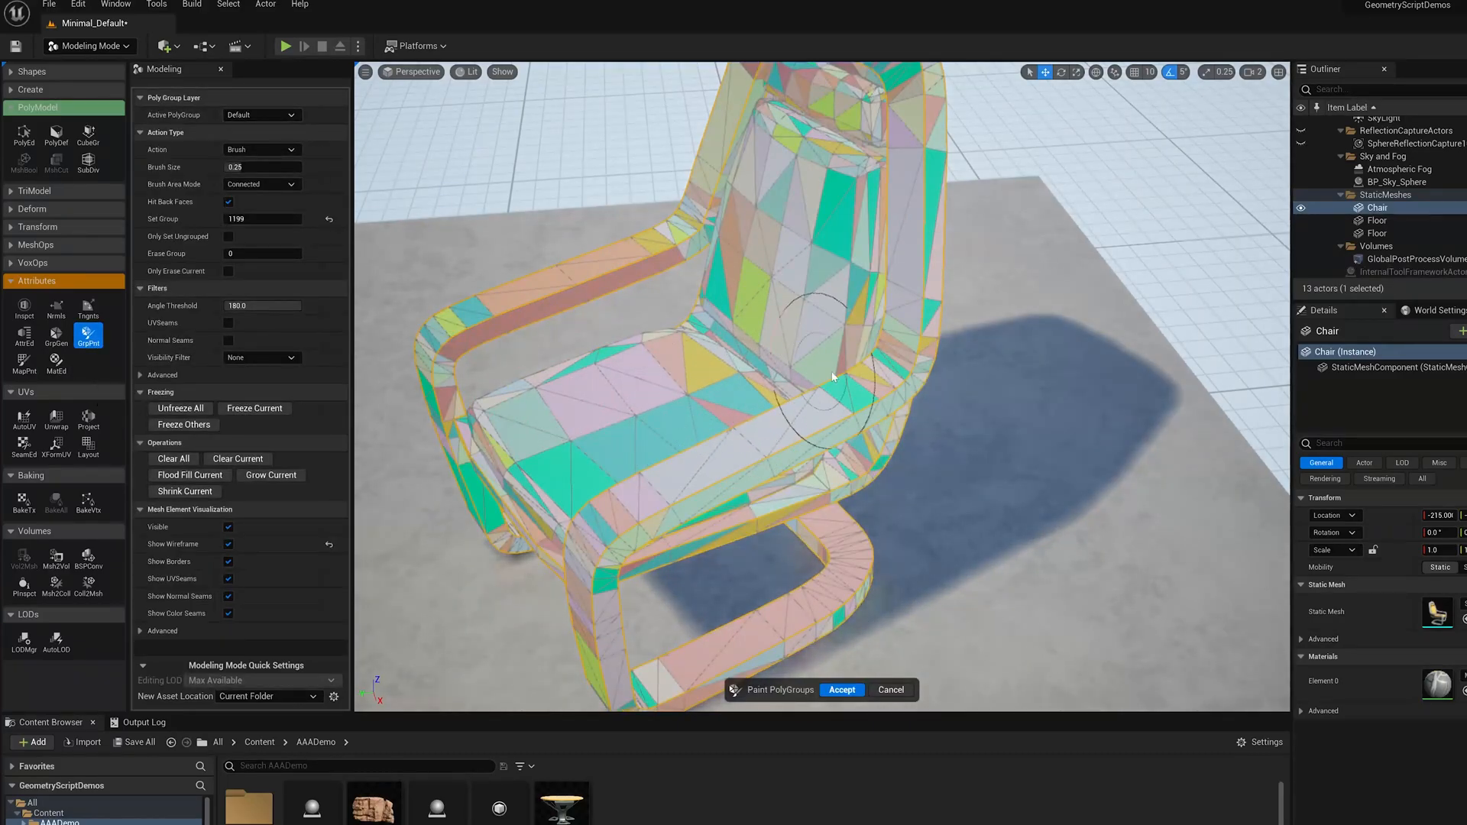
left_click_drag(832, 374, 762, 286)
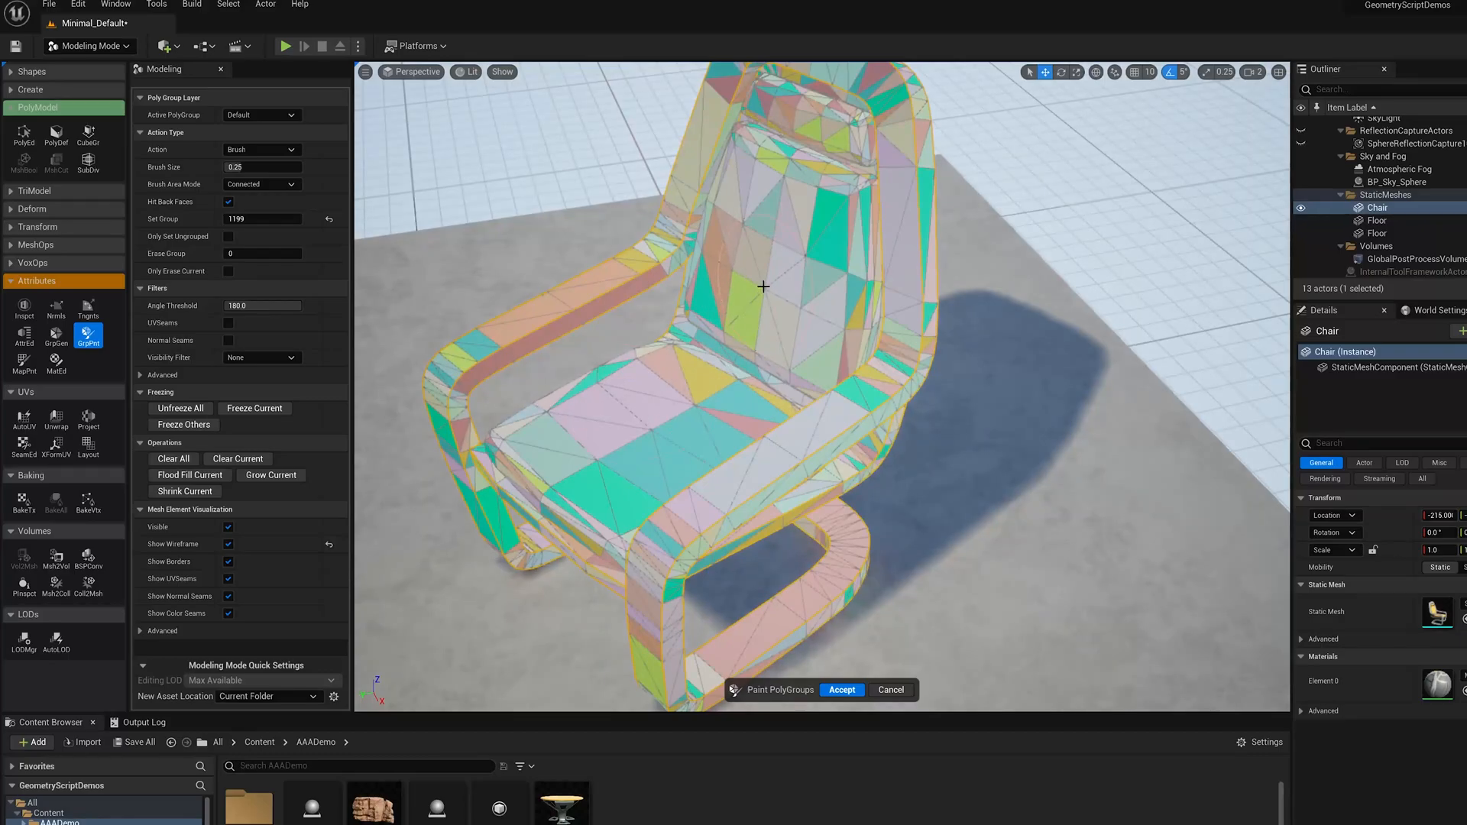
left_click_drag(763, 286, 608, 457)
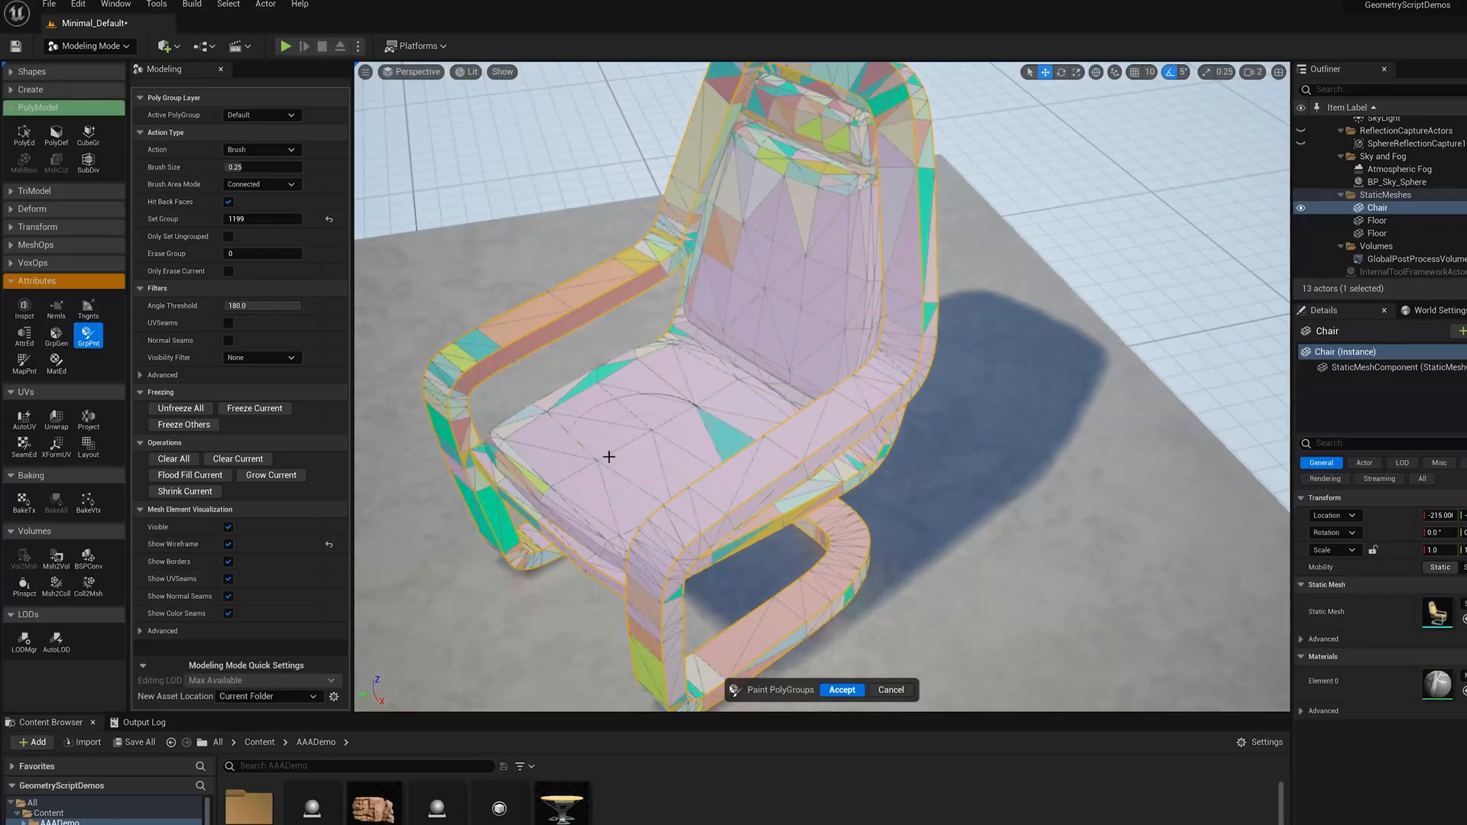
left_click_drag(608, 457, 784, 344)
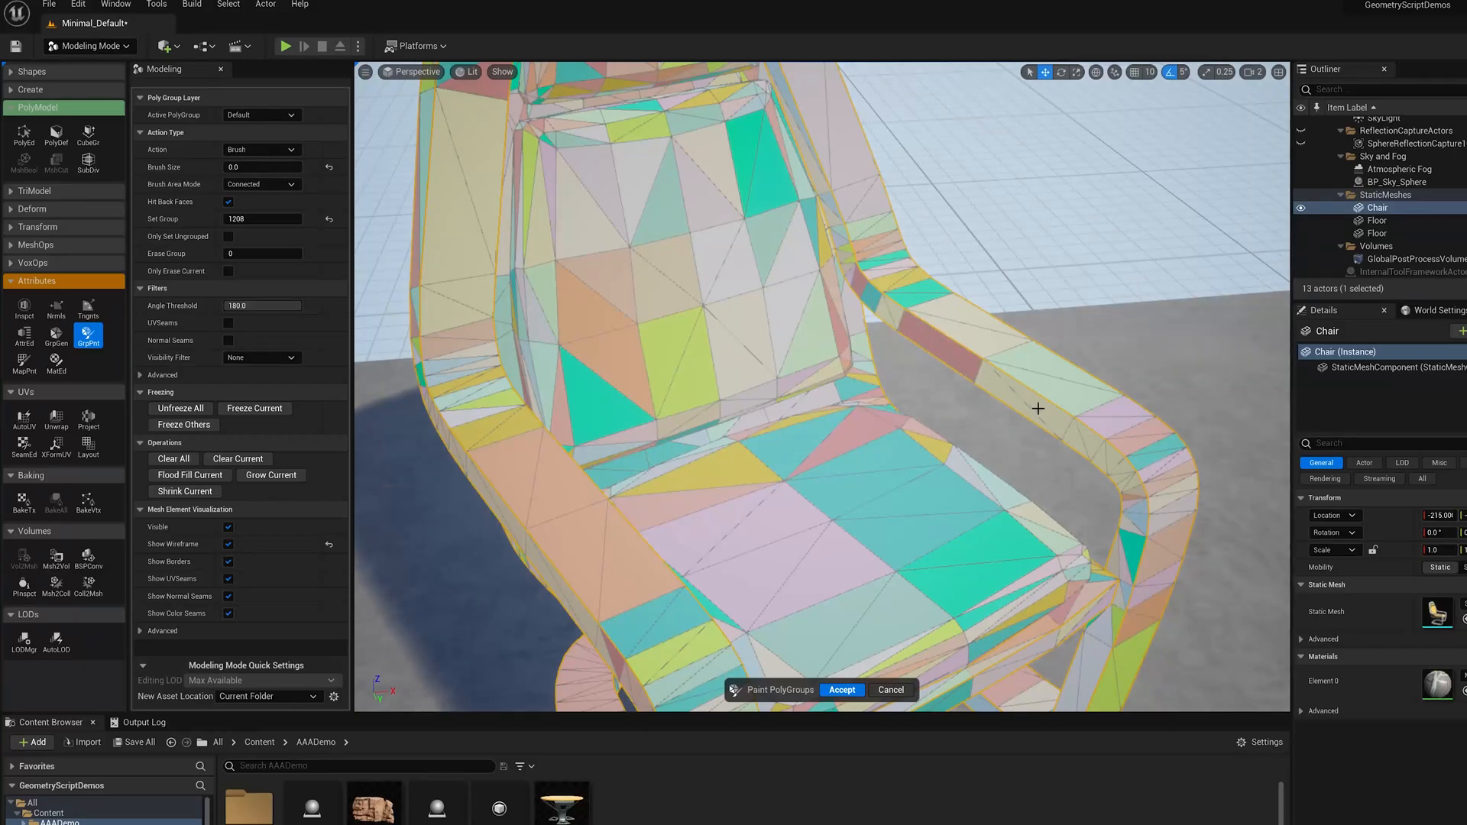
left_click(1108, 456)
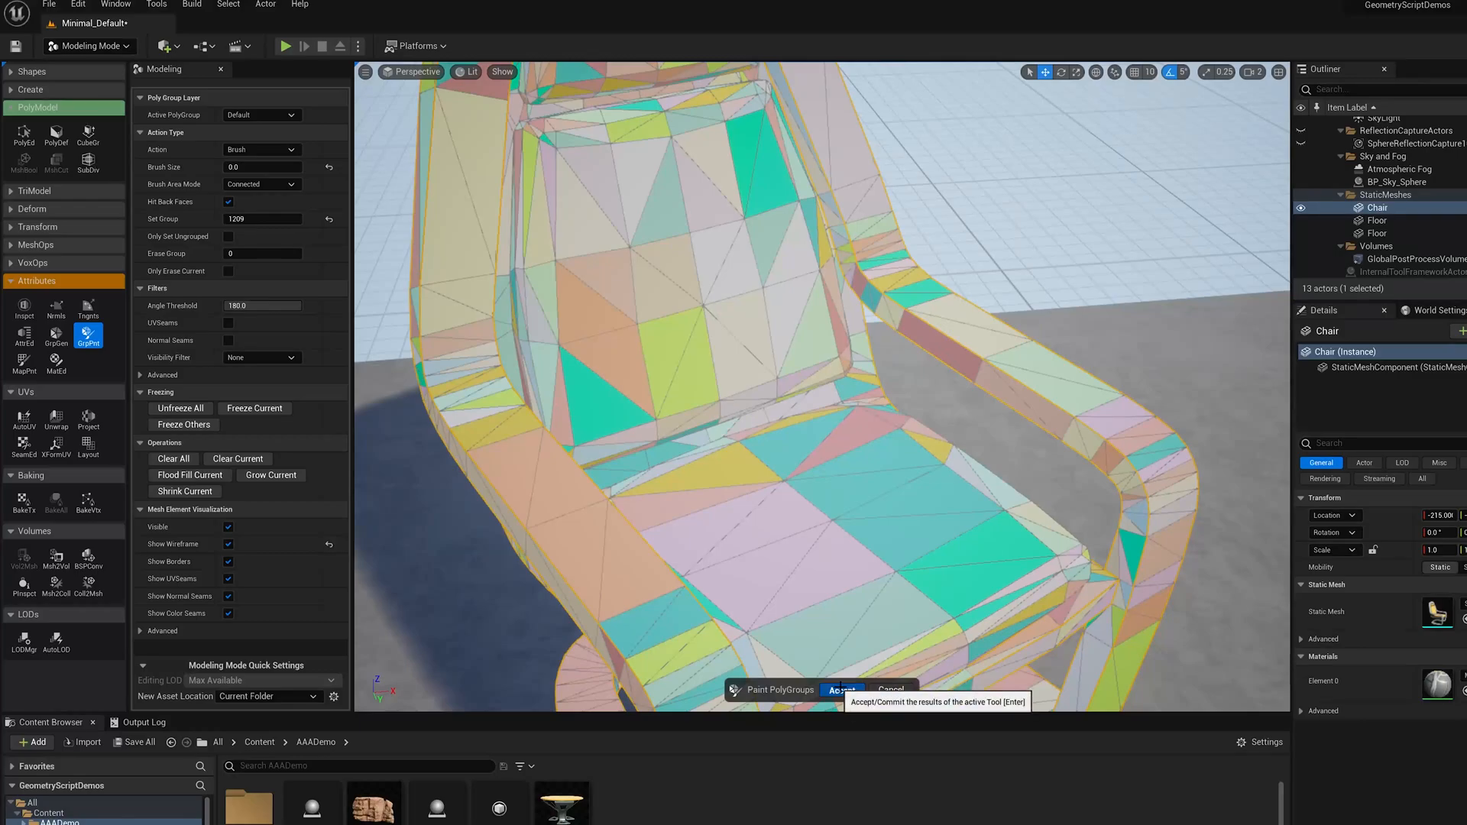
Accept the painted polygroups and start PolyGroup Edit on the chair.
left_click(841, 689)
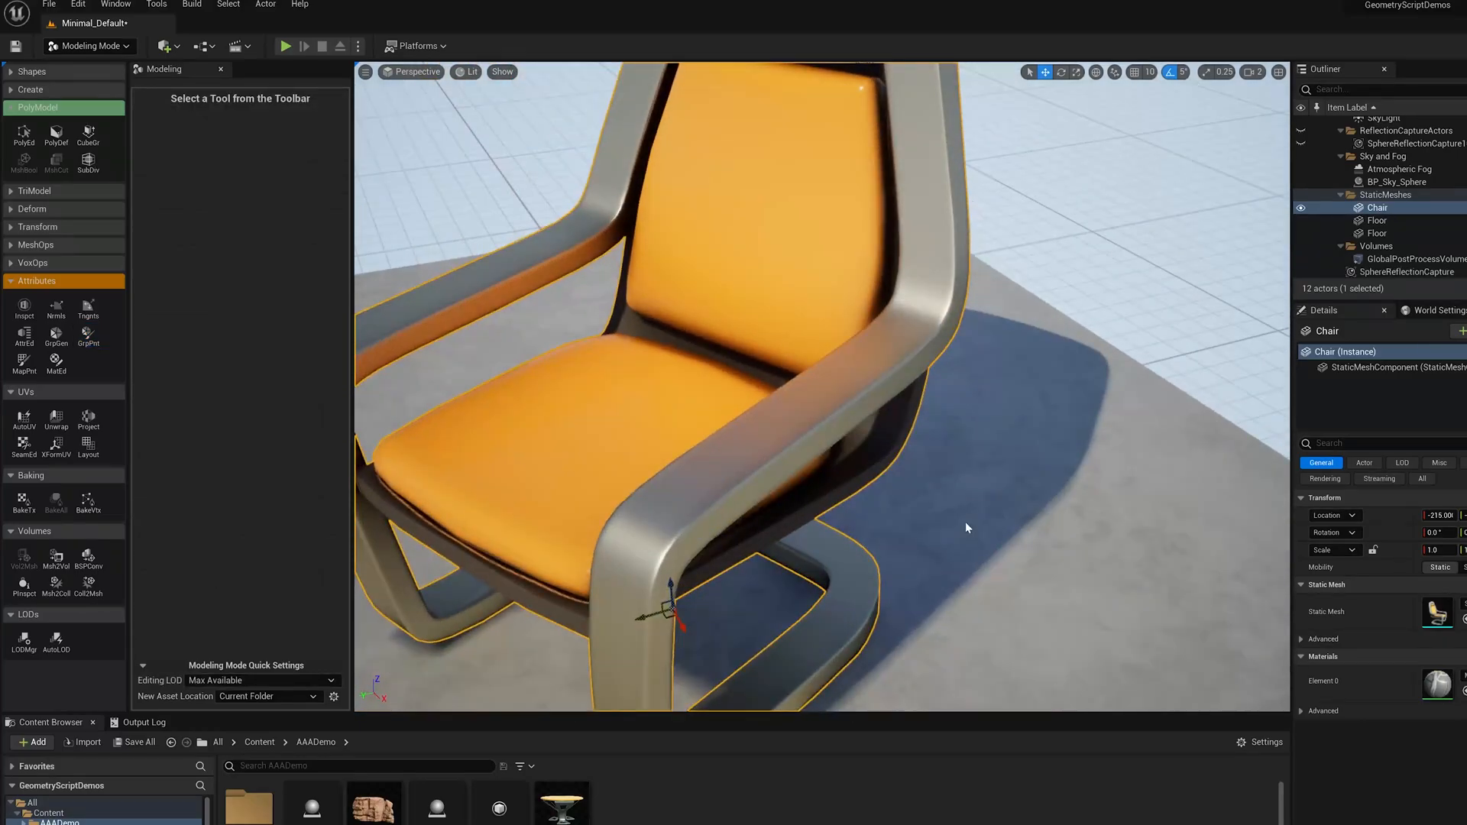
left_click(23, 136)
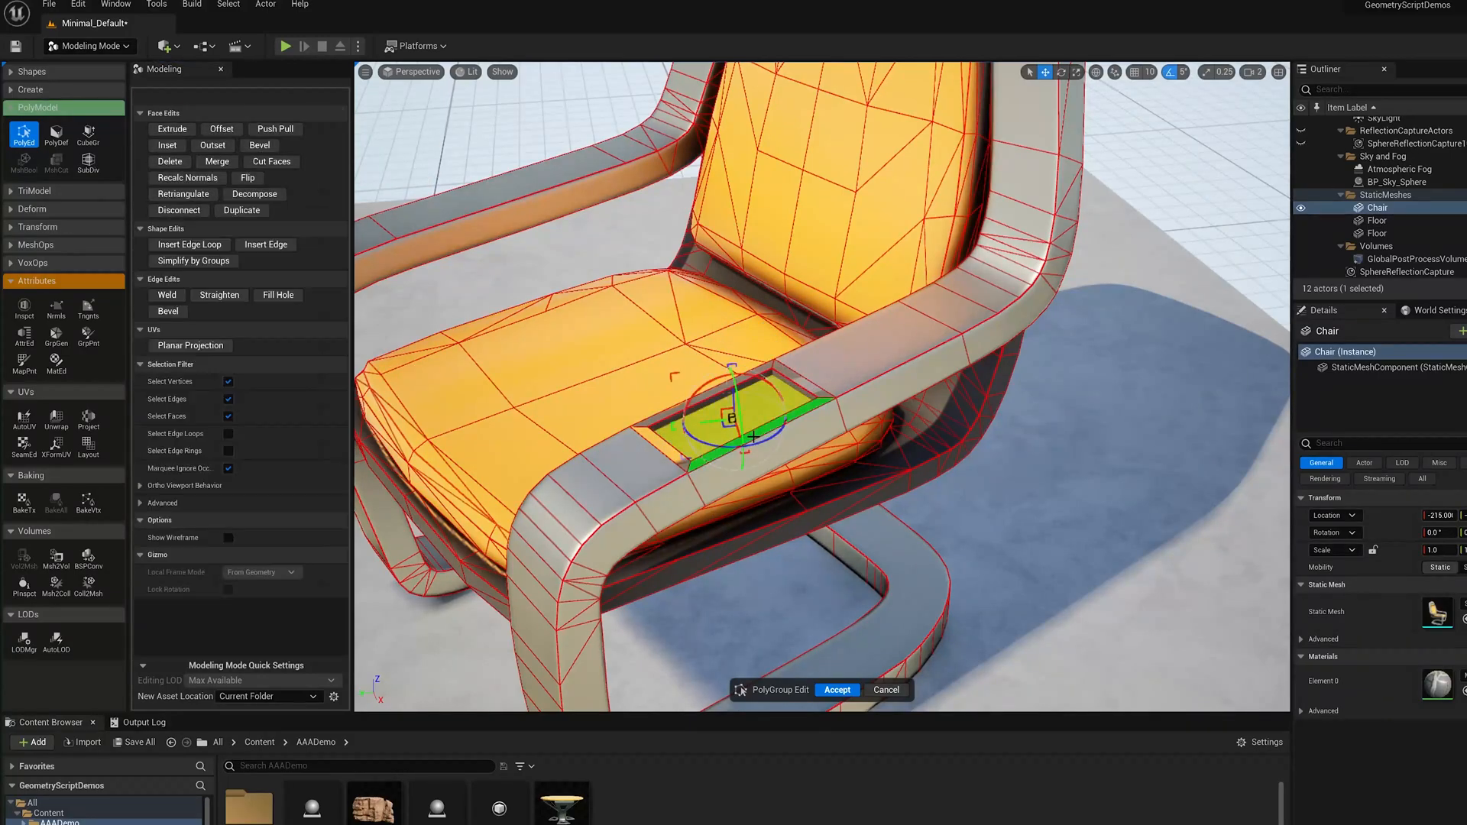
Extrude the arm control panel face upward into a raised panel.
left_click(168, 145)
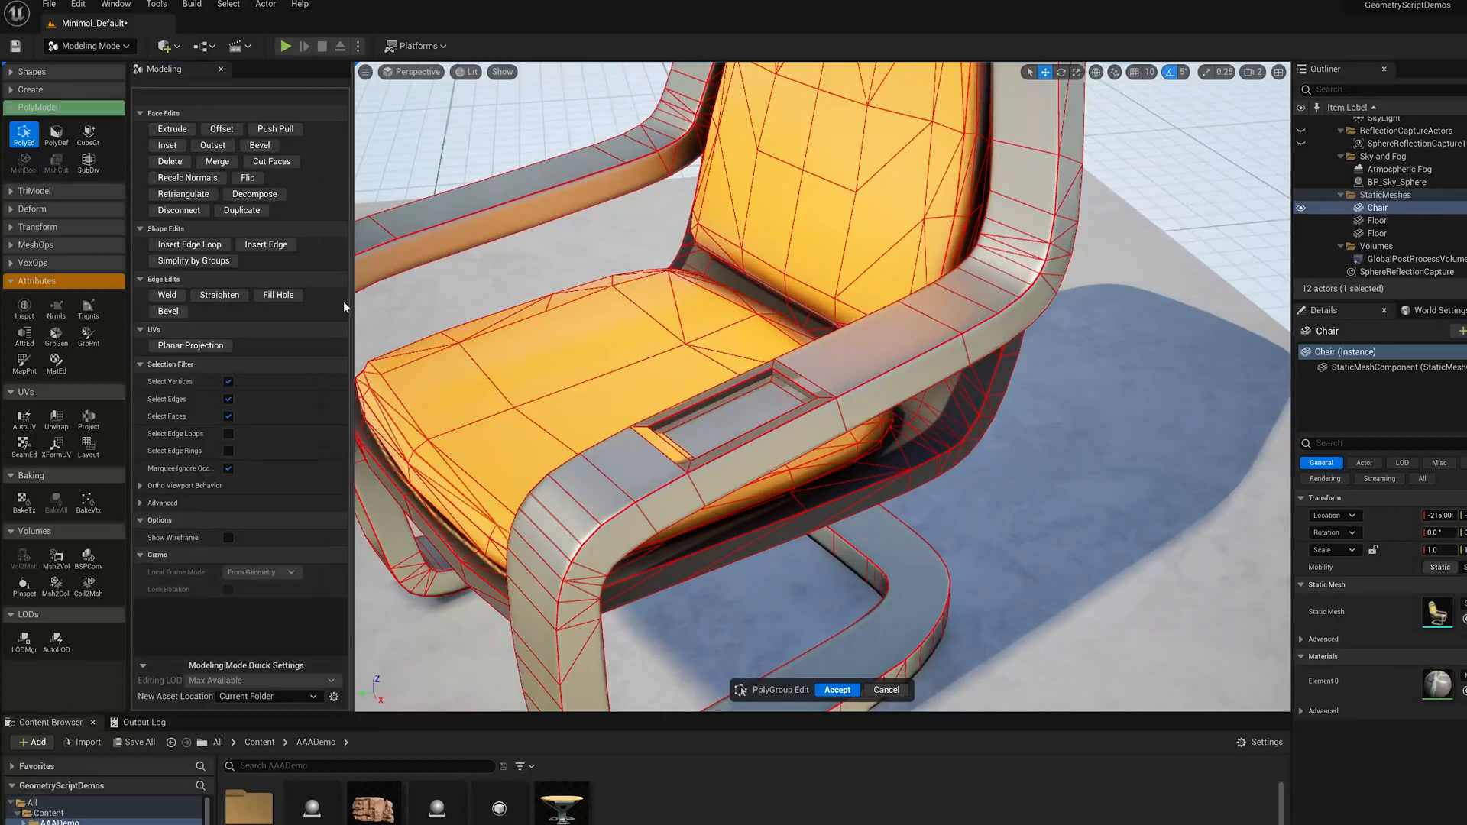
left_click(728, 422)
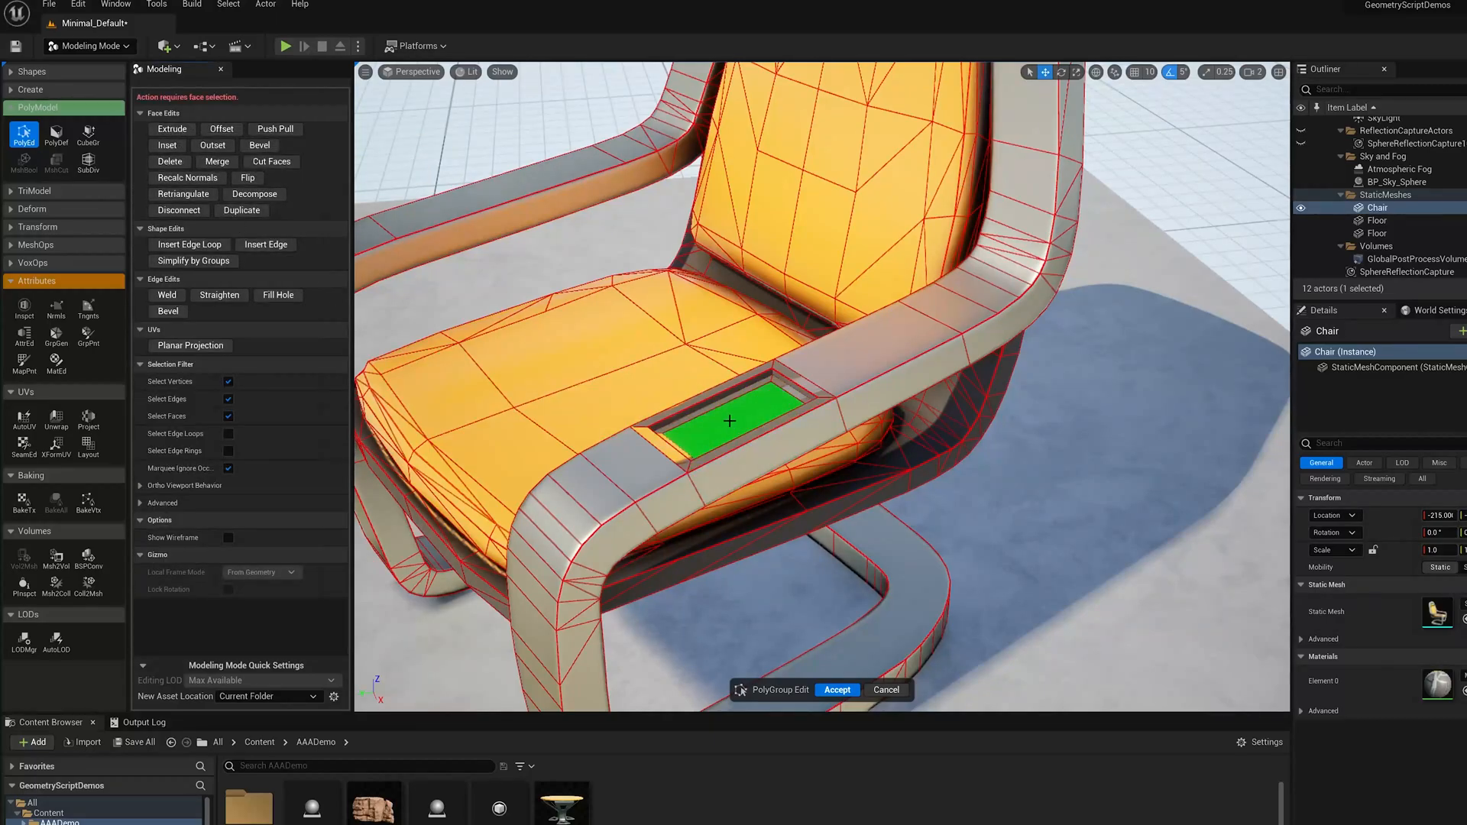
left_click(171, 128)
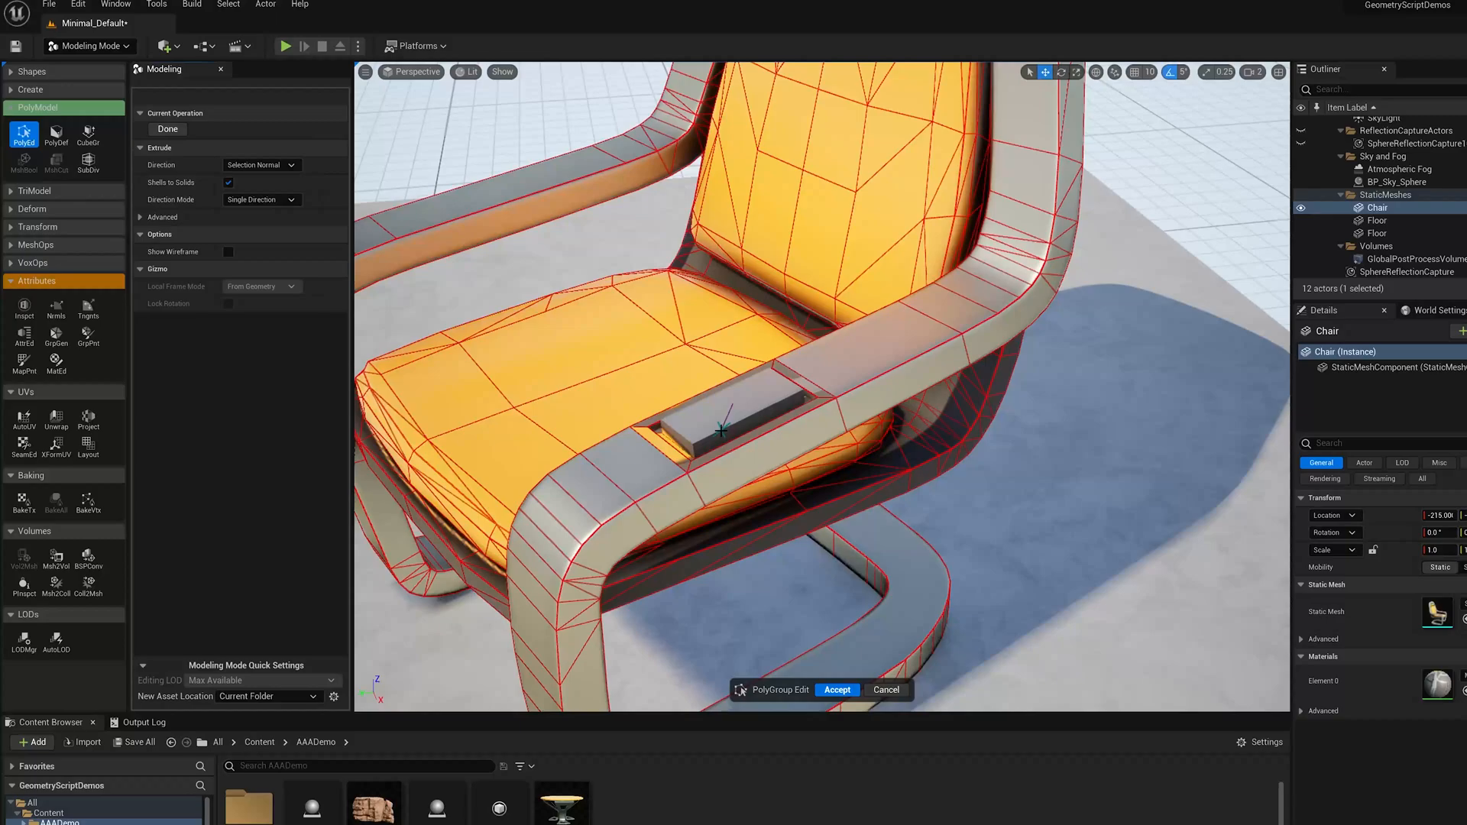
left_click(725, 422)
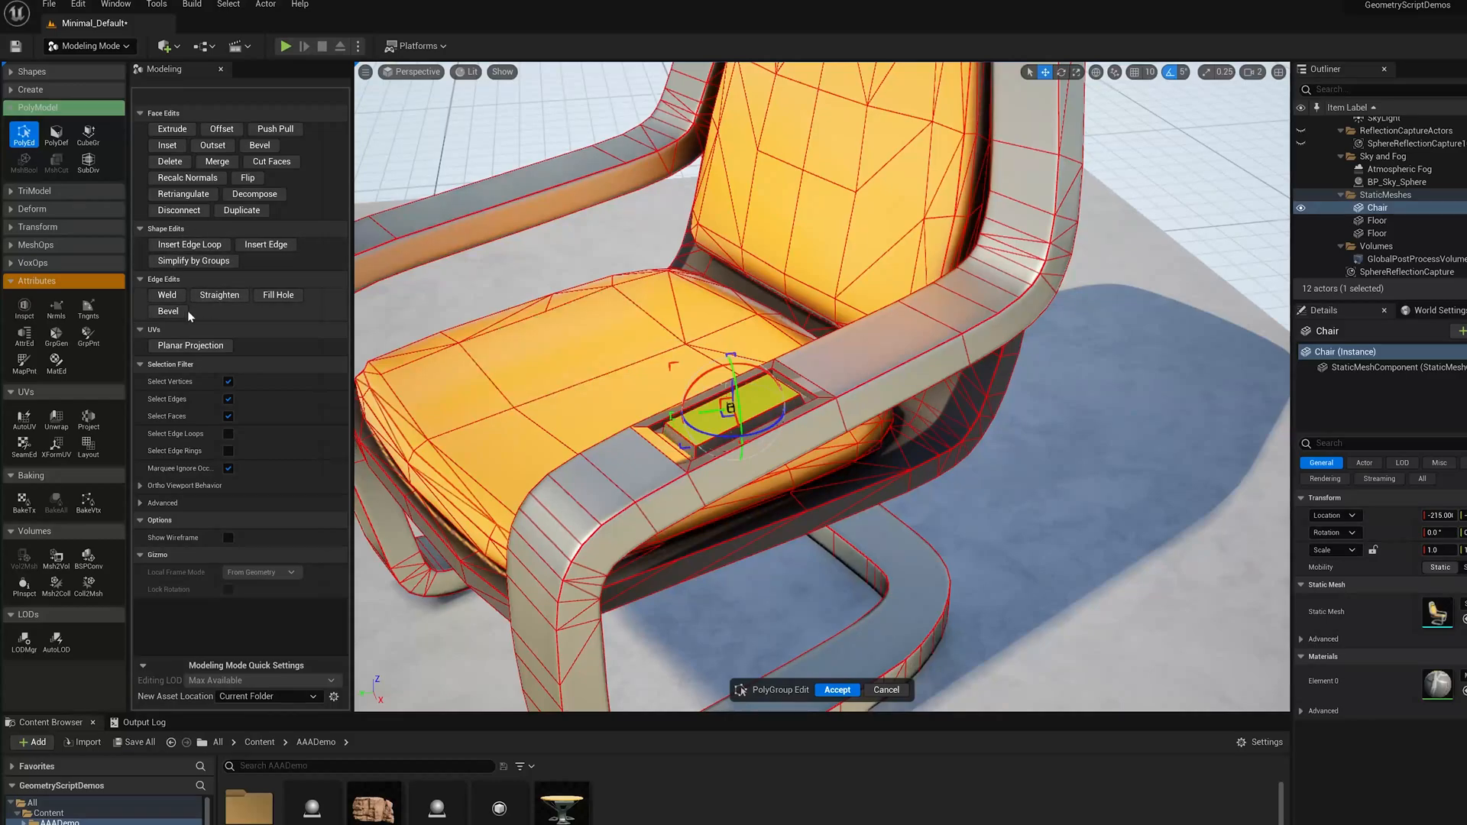
Bevel the raised panel's edges and accept the polygroup edit.
left_click(168, 311)
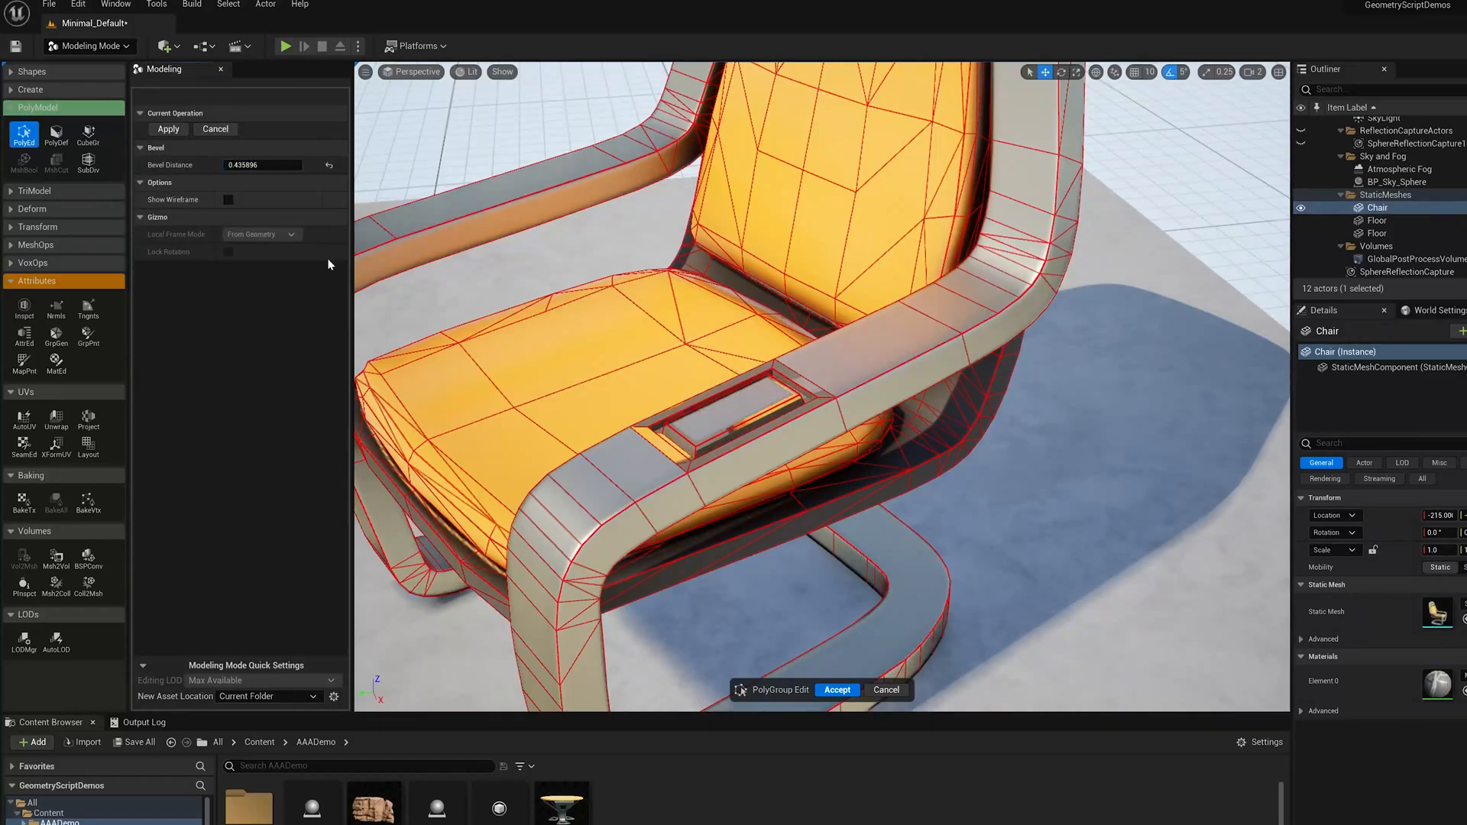
left_click(838, 689)
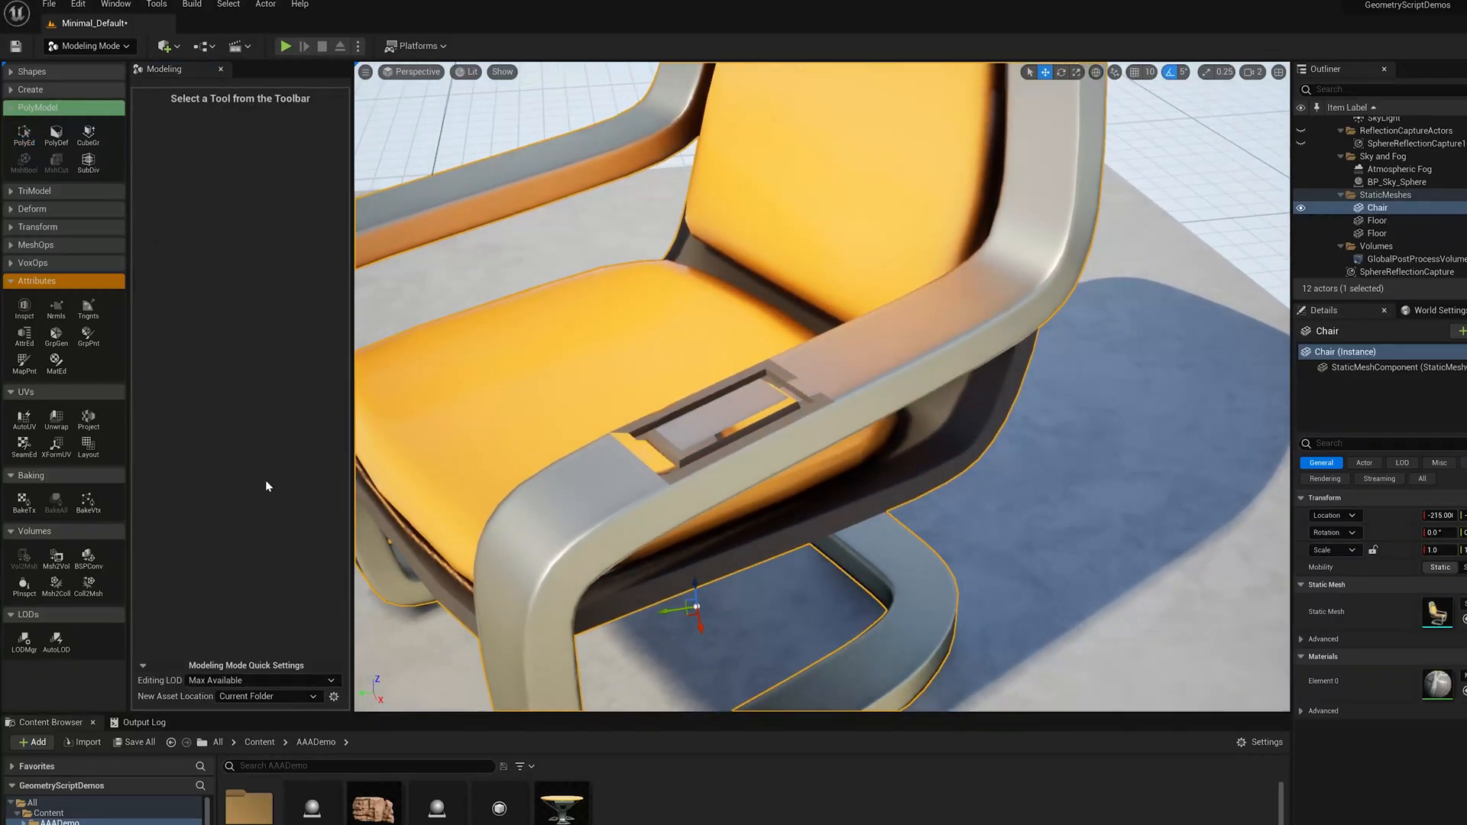
mouse_move(23, 135)
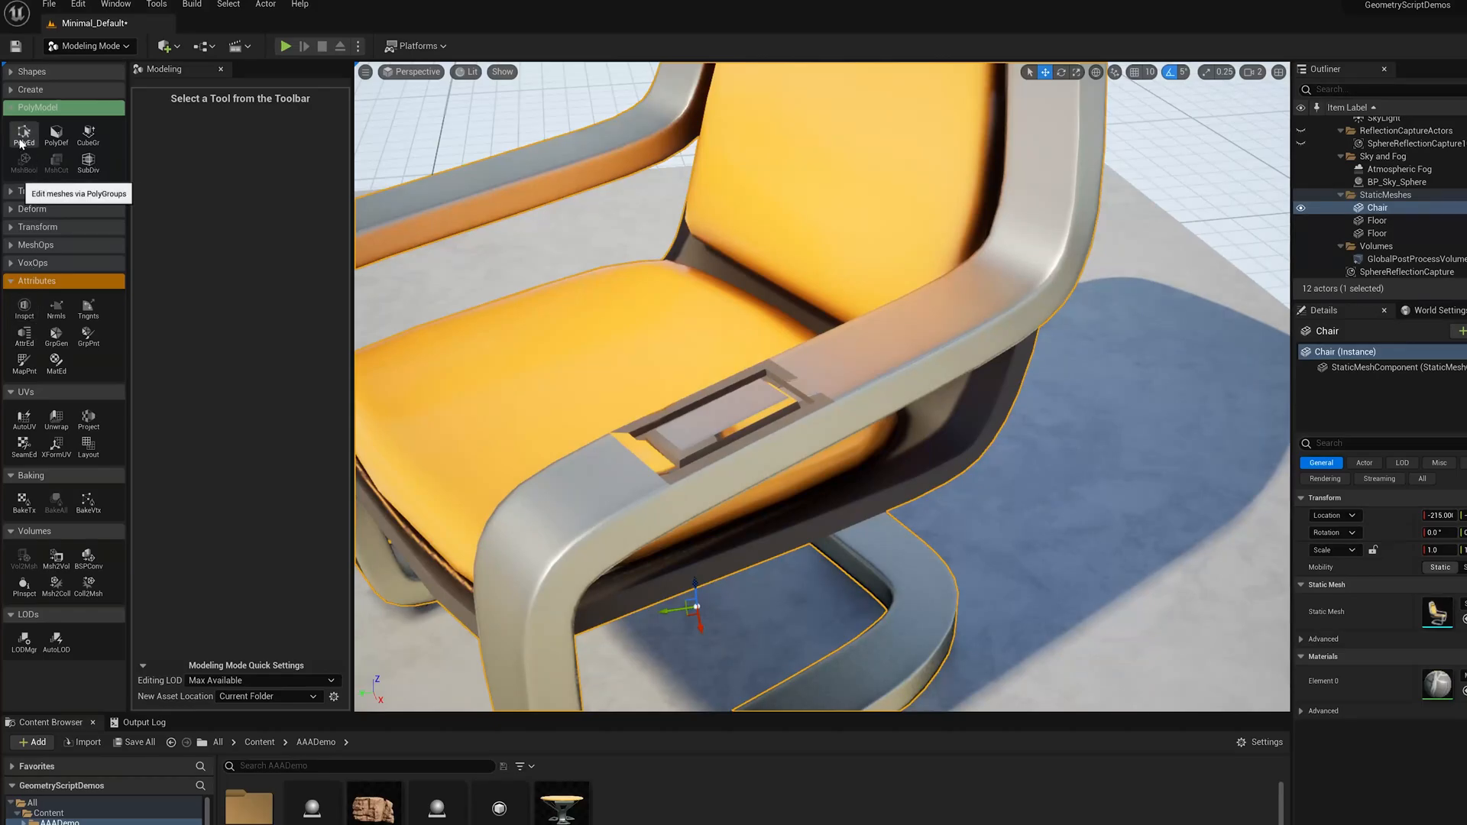
left_click(23, 135)
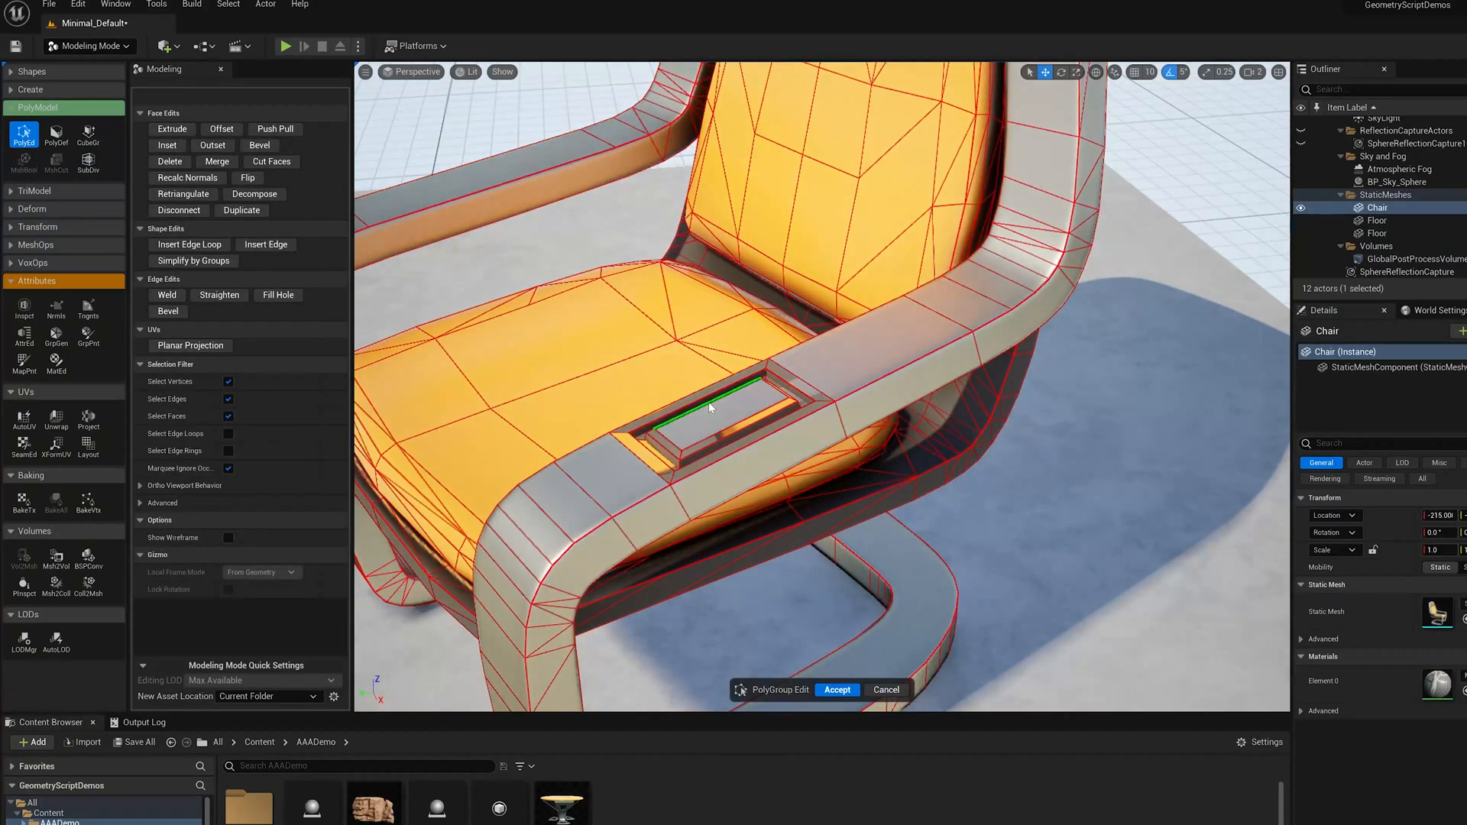
left_click(188, 244)
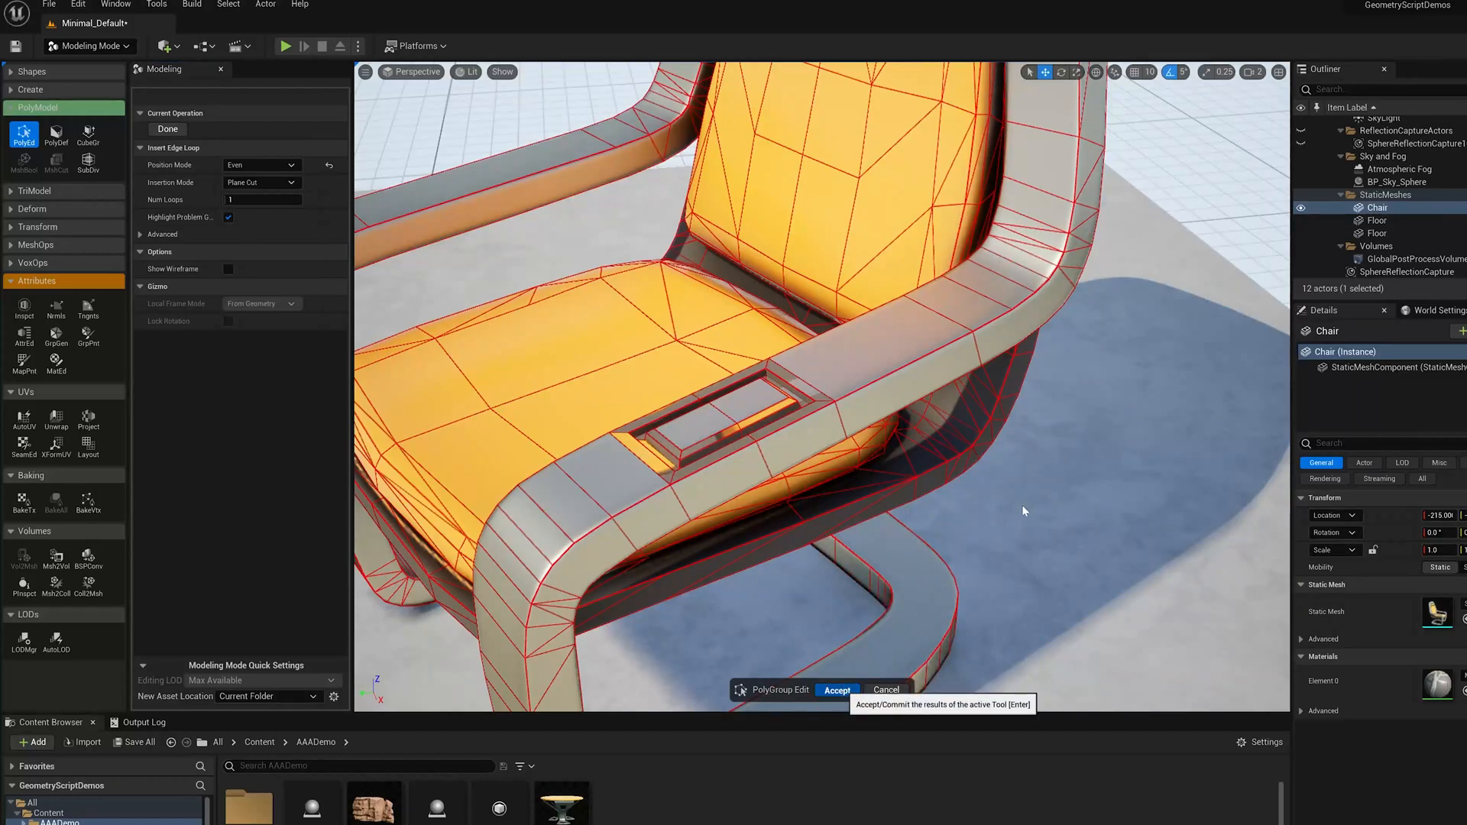
left_click(838, 690)
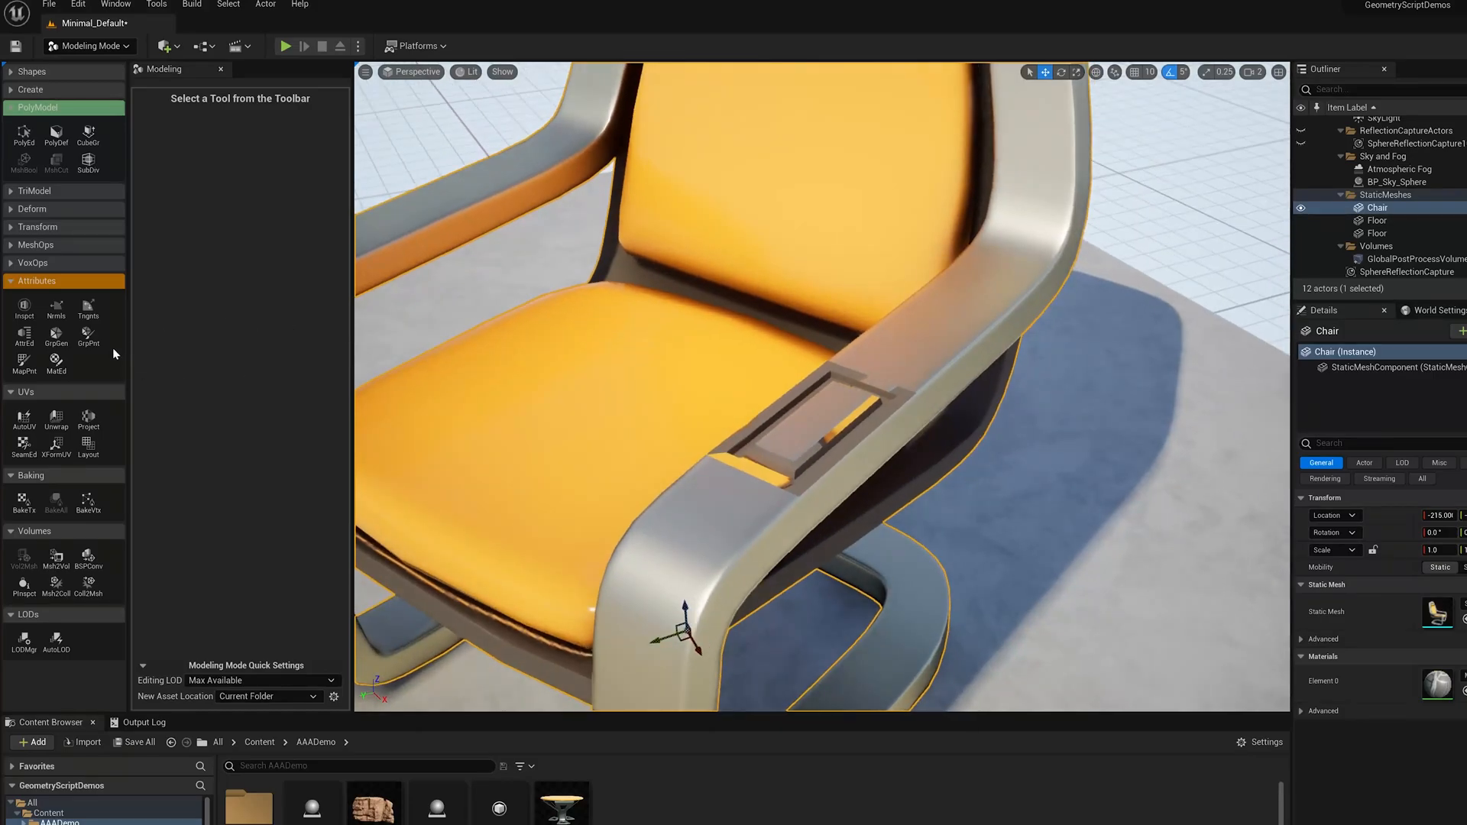
Group-fill the panel faces into a single polygroup with Paint PolyGroups and accept it.
left_click(89, 334)
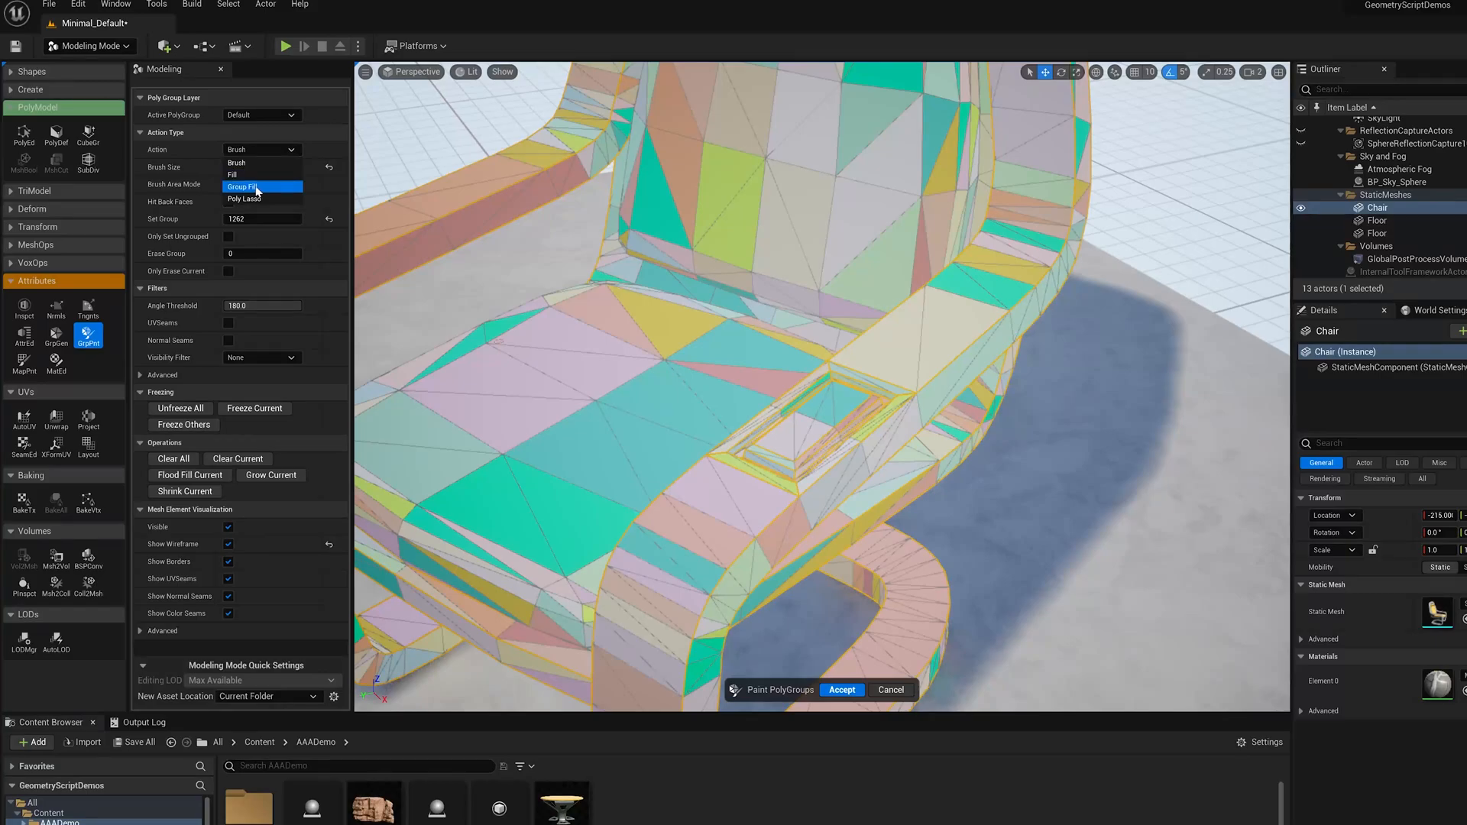
left_click(252, 187)
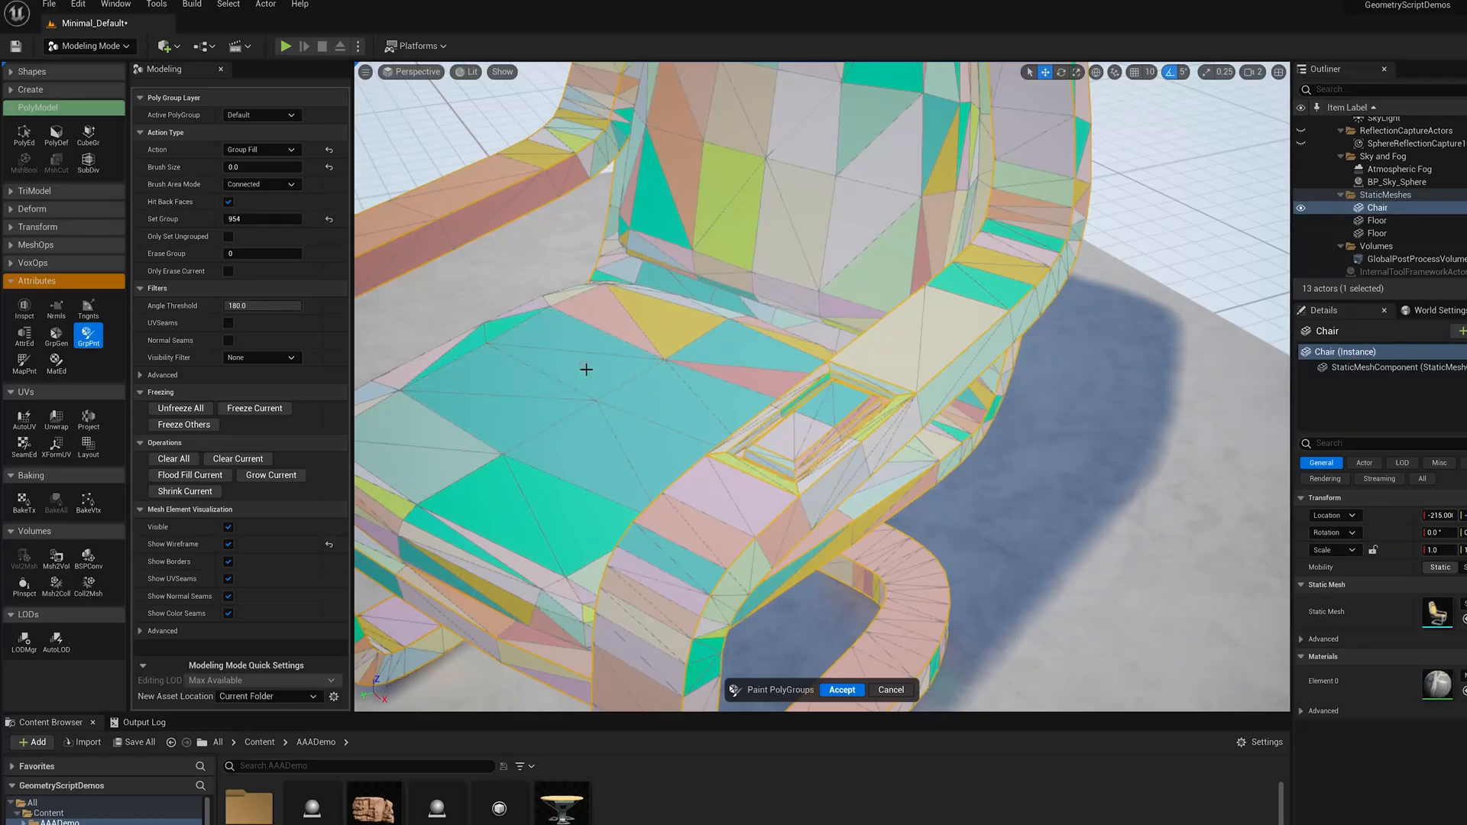
left_click(617, 373)
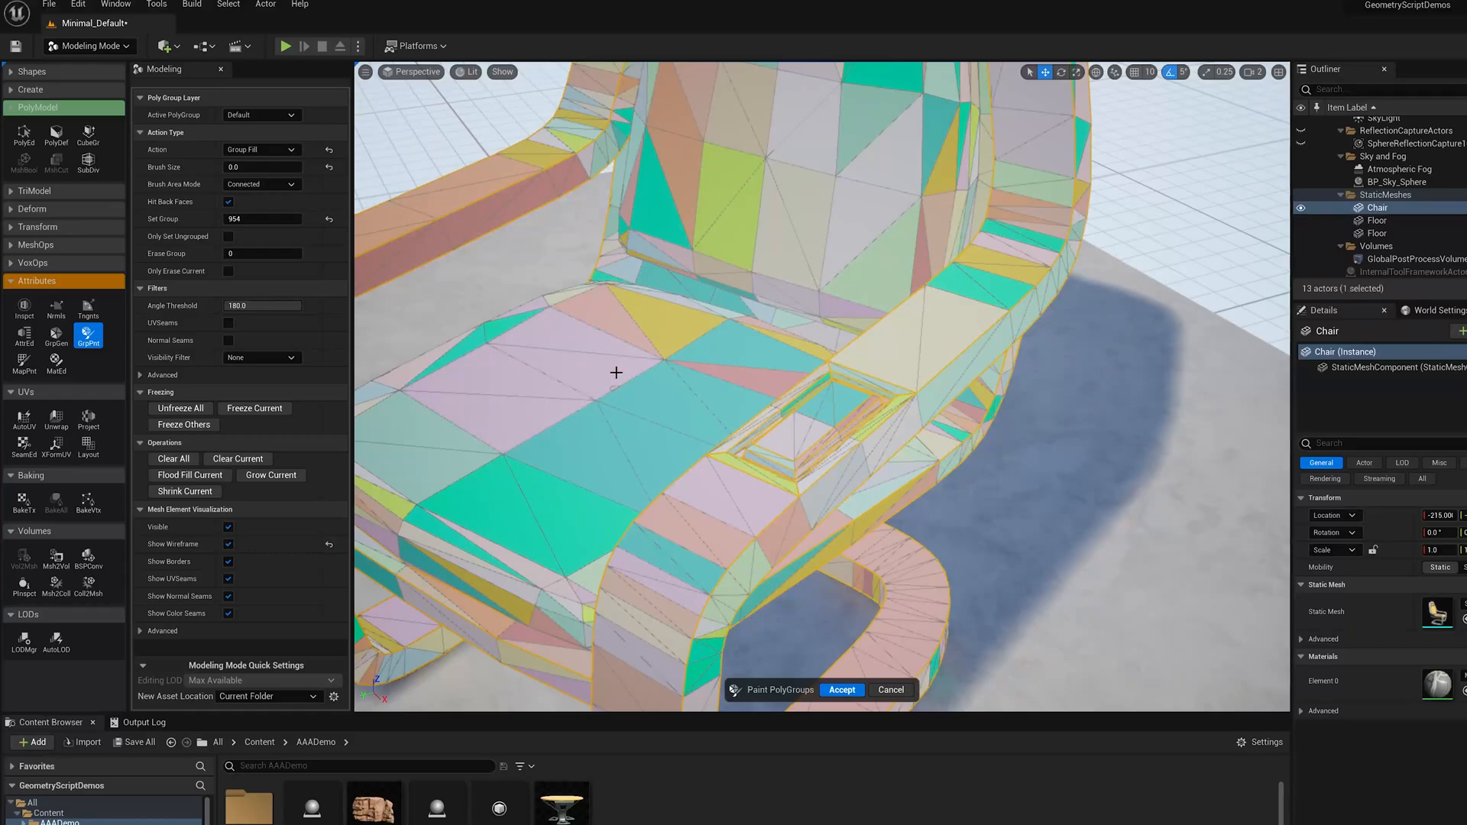
left_click(616, 371)
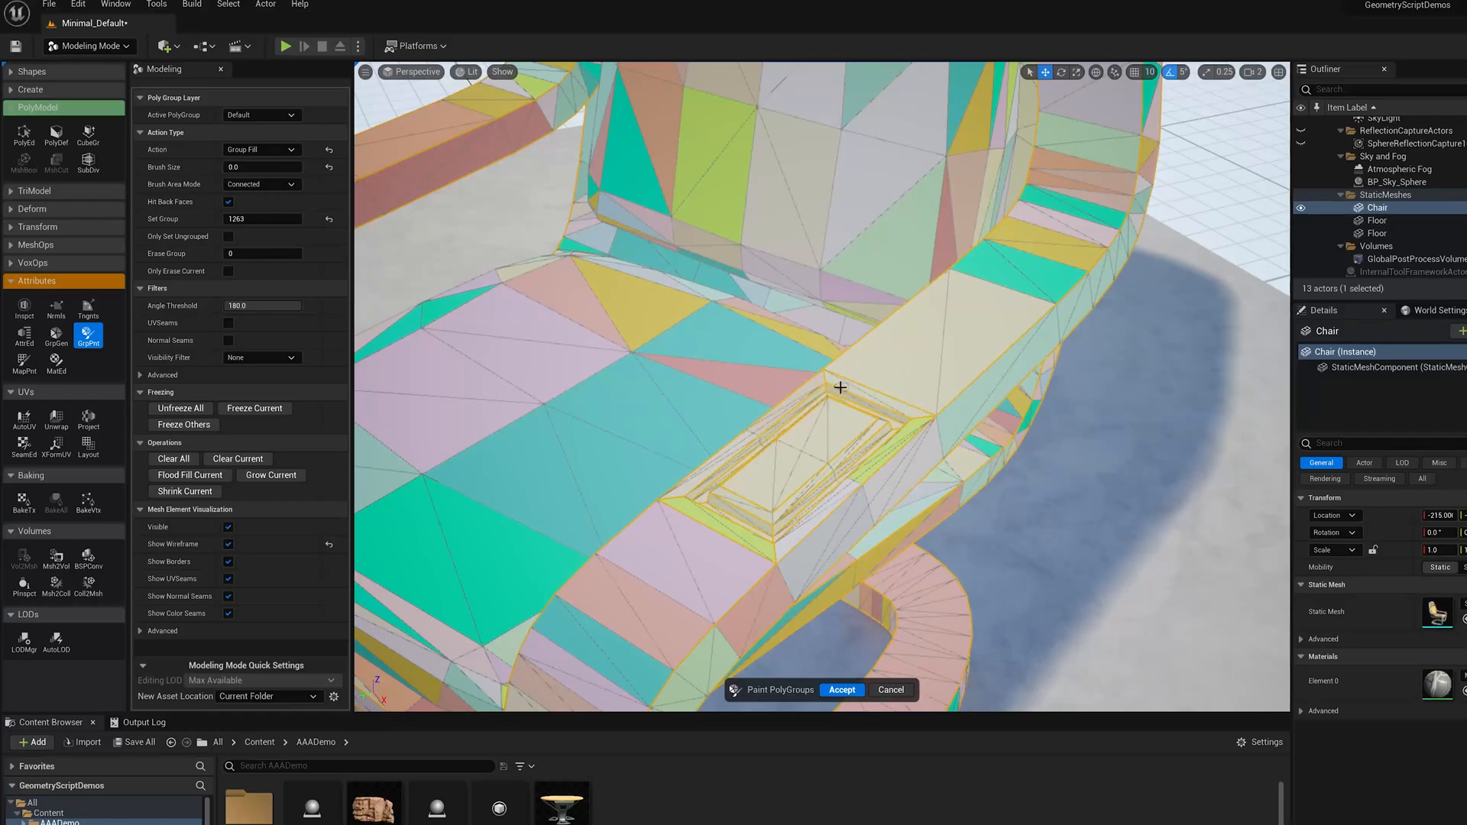
mouse_move(758, 529)
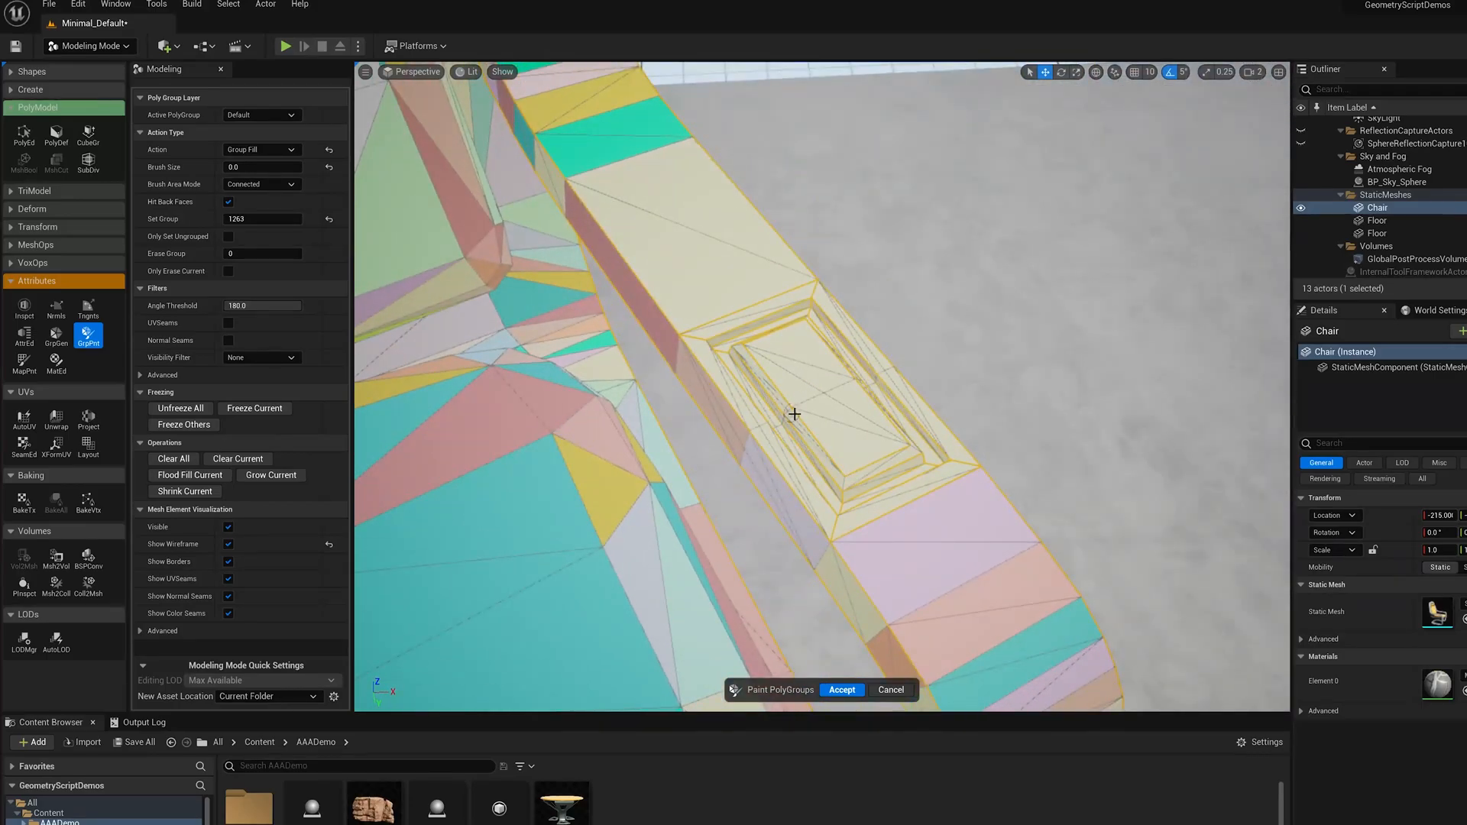
left_click_drag(793, 414, 841, 459)
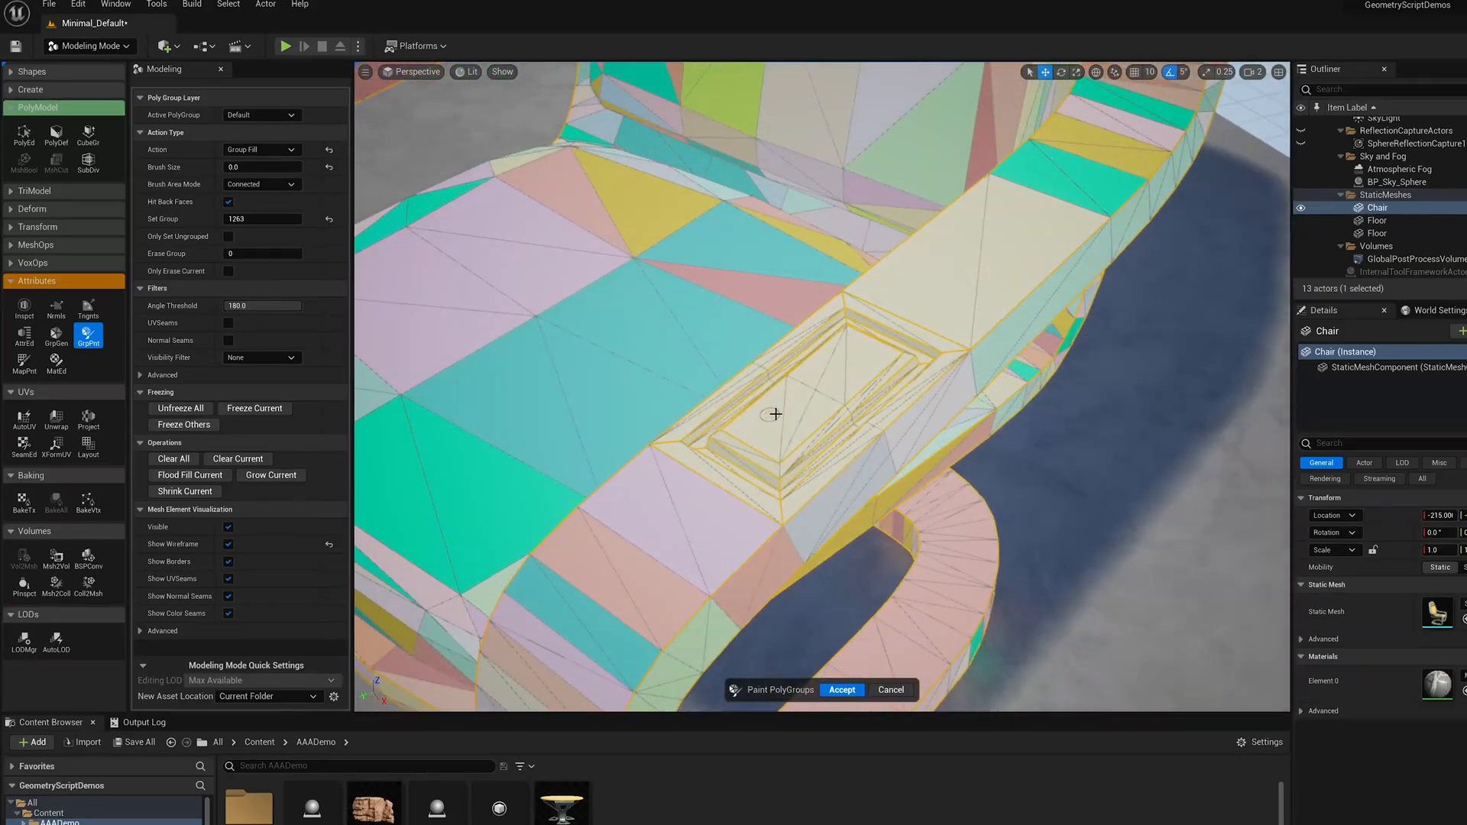
mouse_move(842, 690)
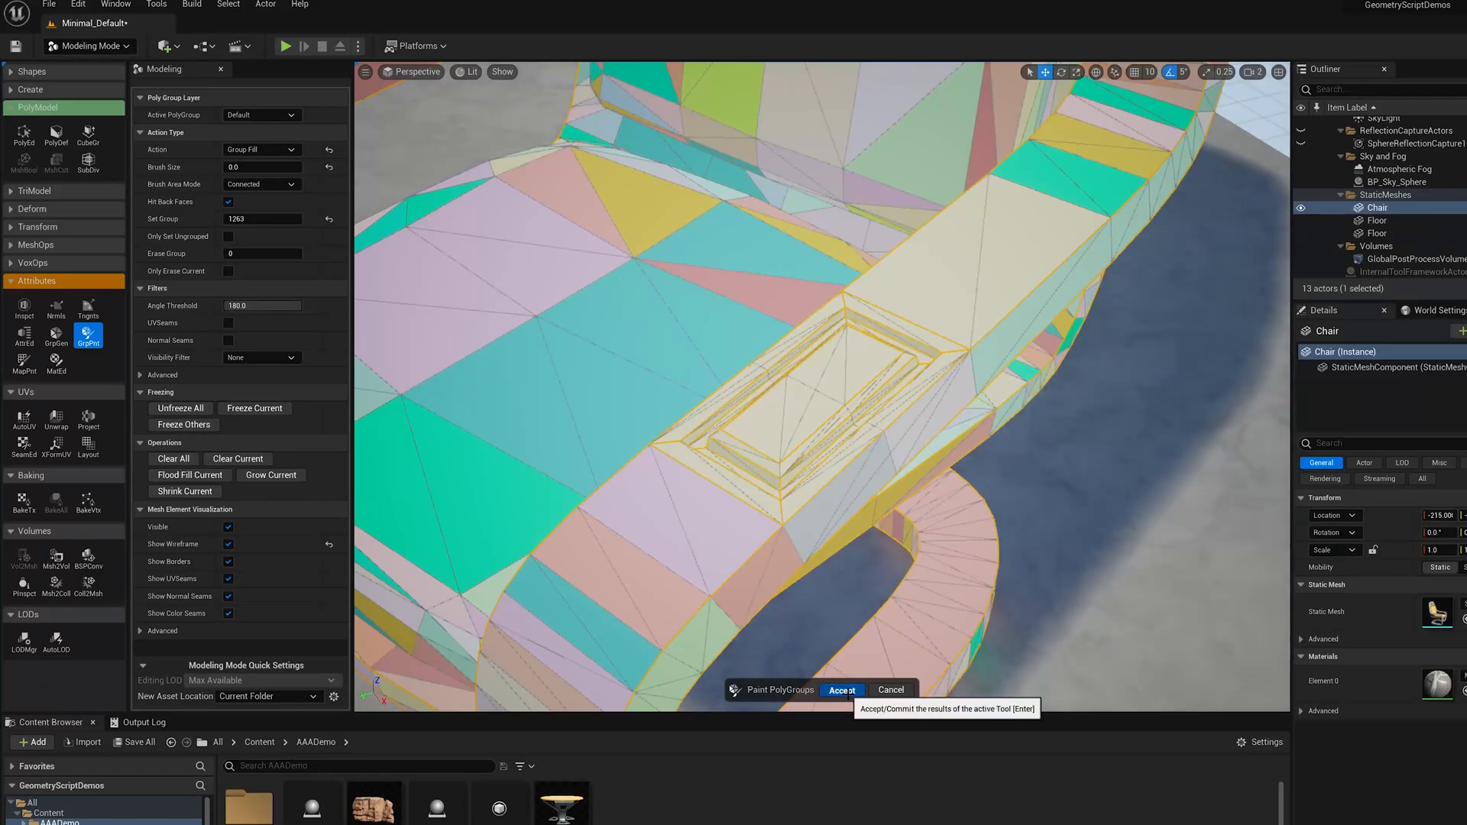
left_click(841, 689)
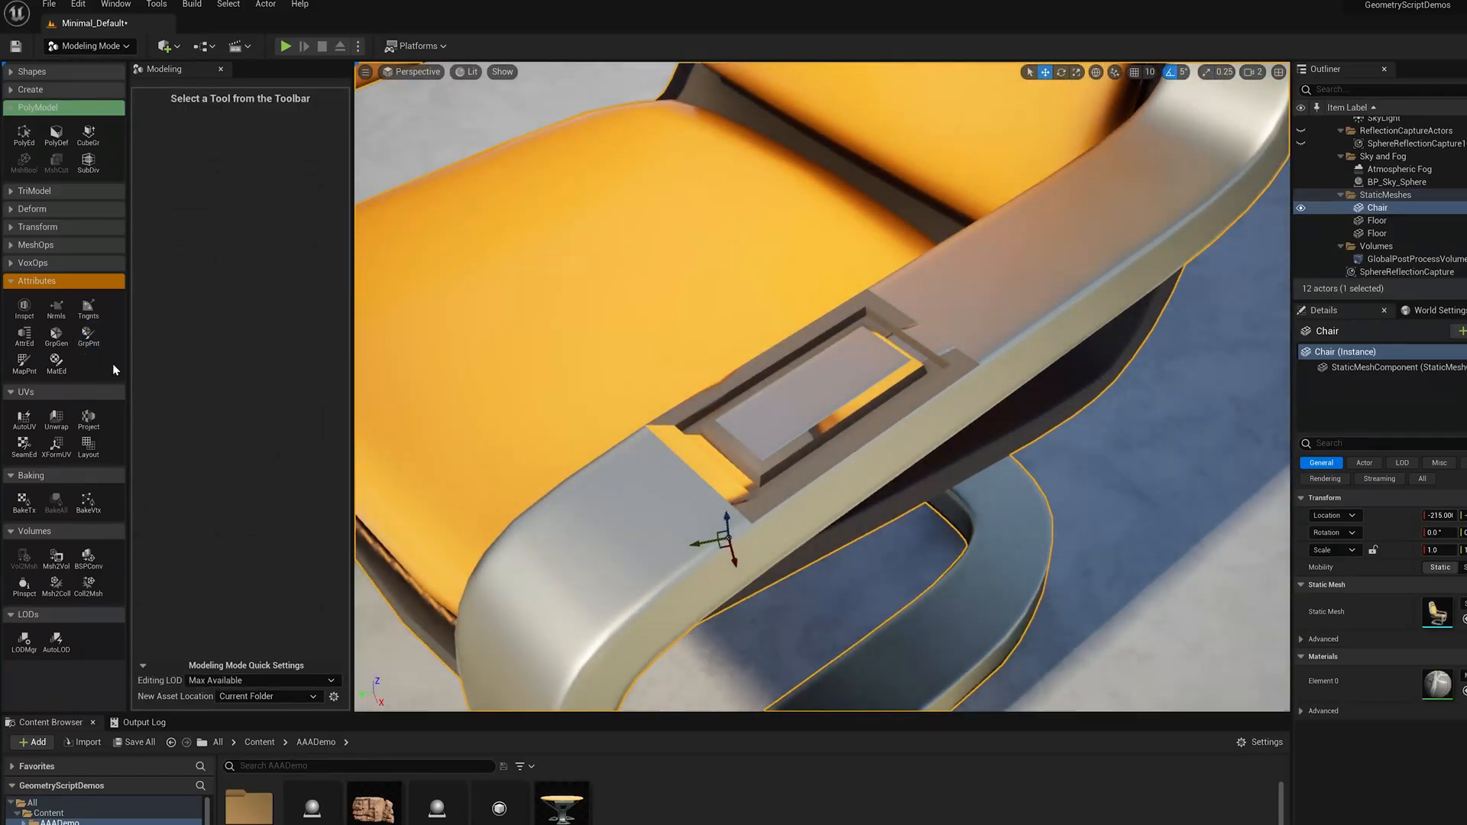
Apply Planar Projection UVs to the panel polygroup in PolyEd and accept.
left_click(23, 136)
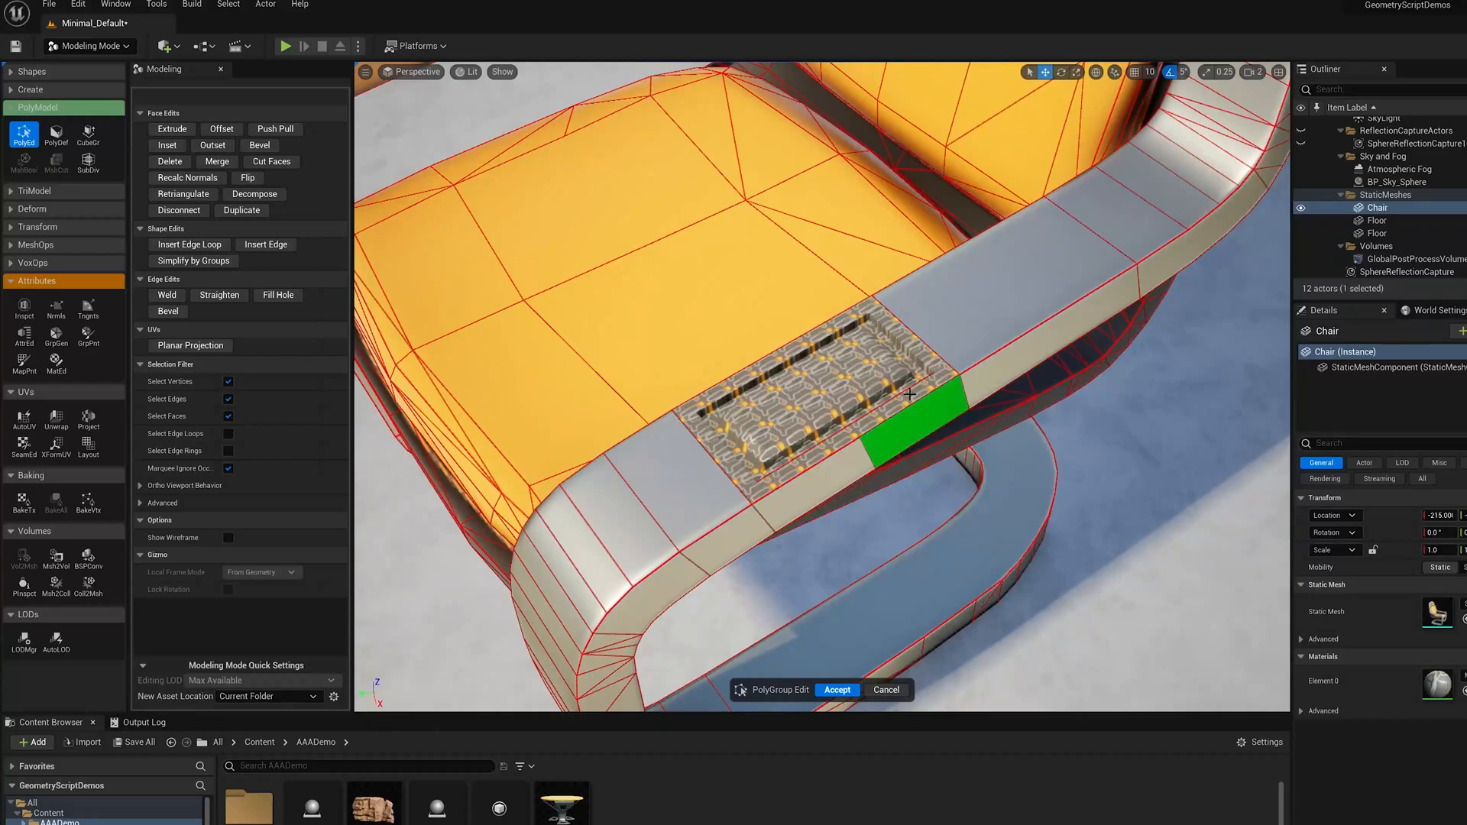
left_click(189, 345)
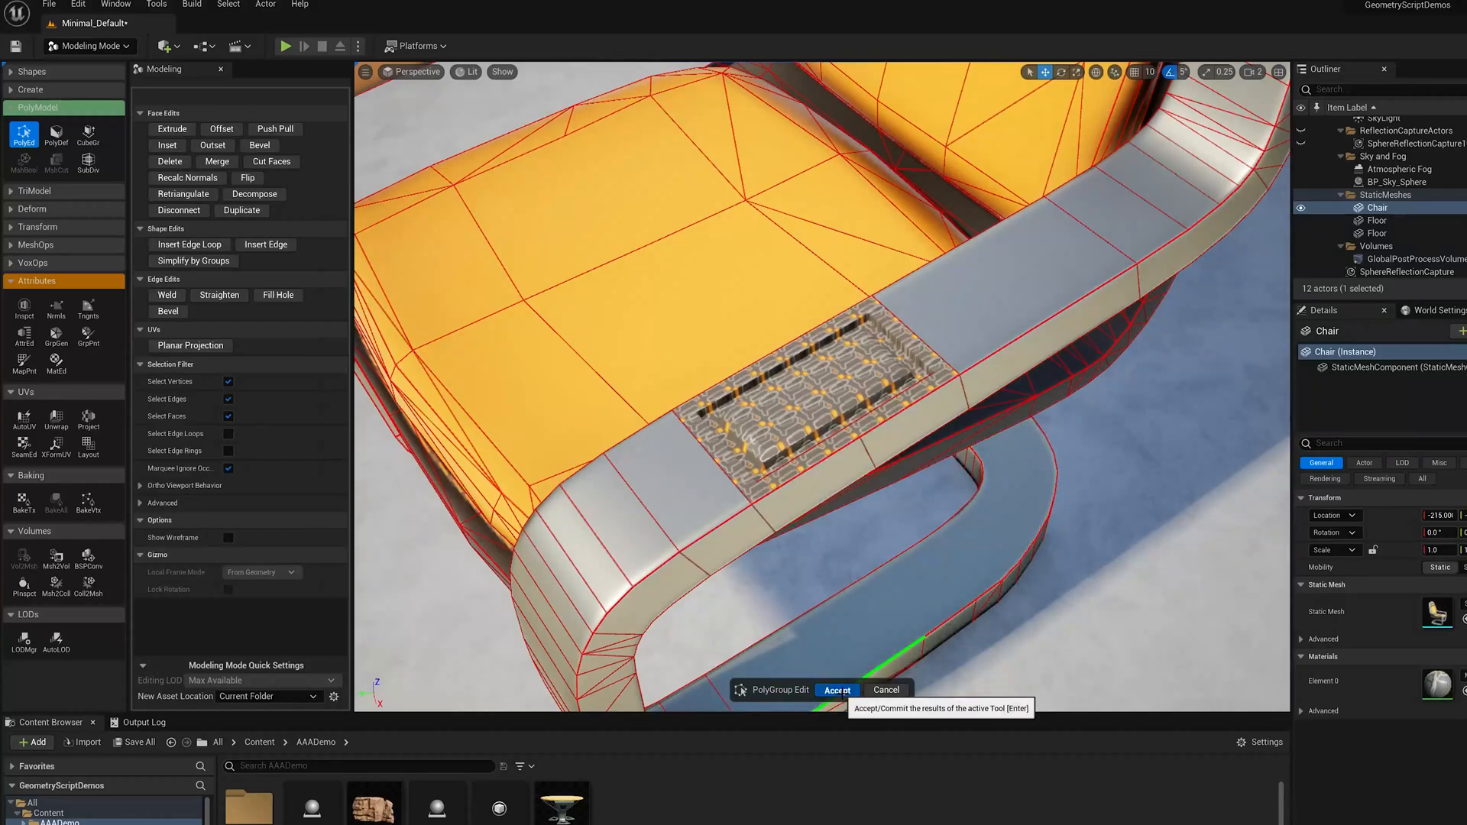
left_click(838, 689)
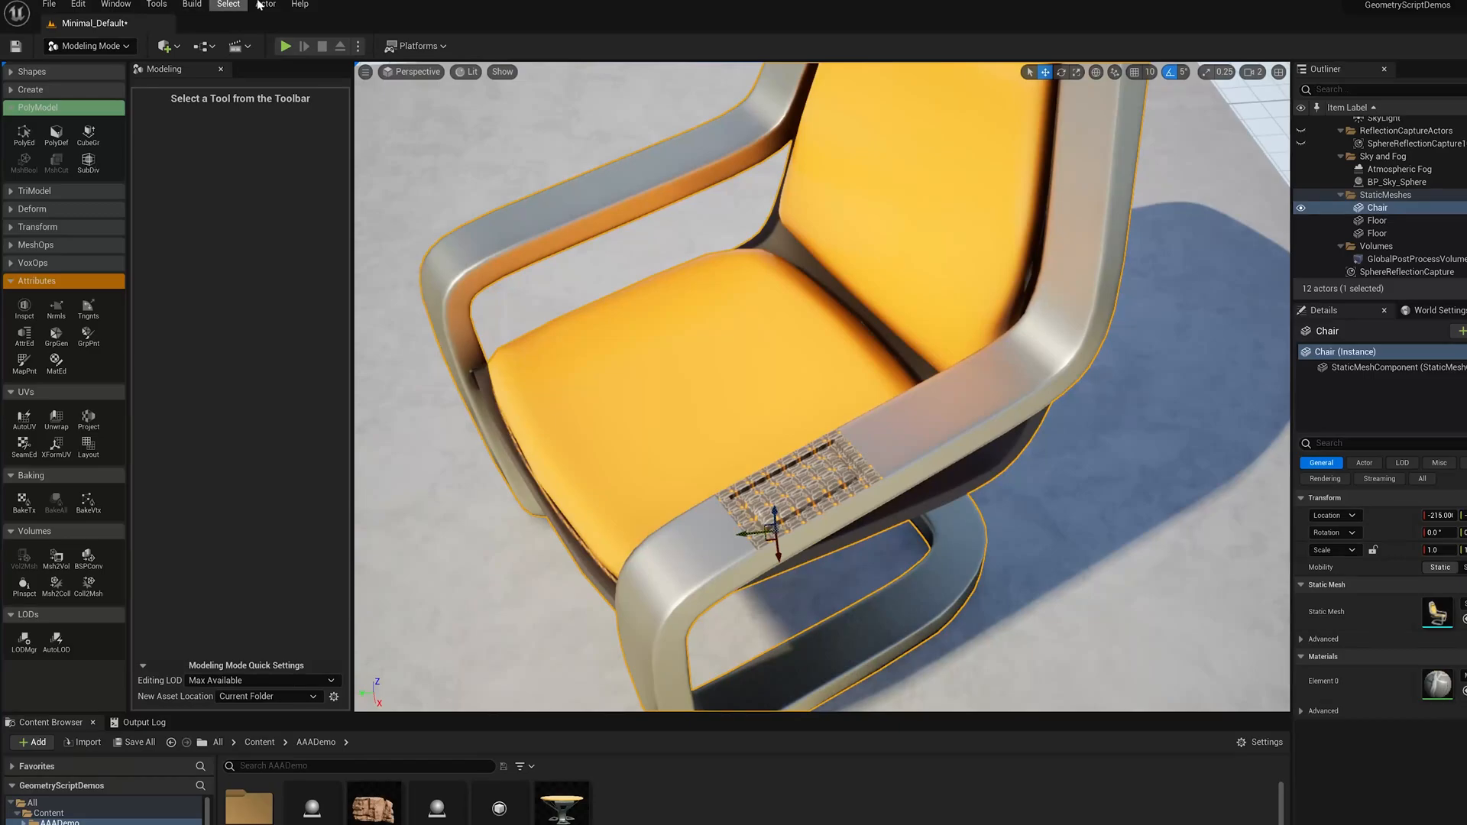
Check the 'uv editor' plugin is enabled and open SM_Chair in the UV Editor.
left_click(265, 5)
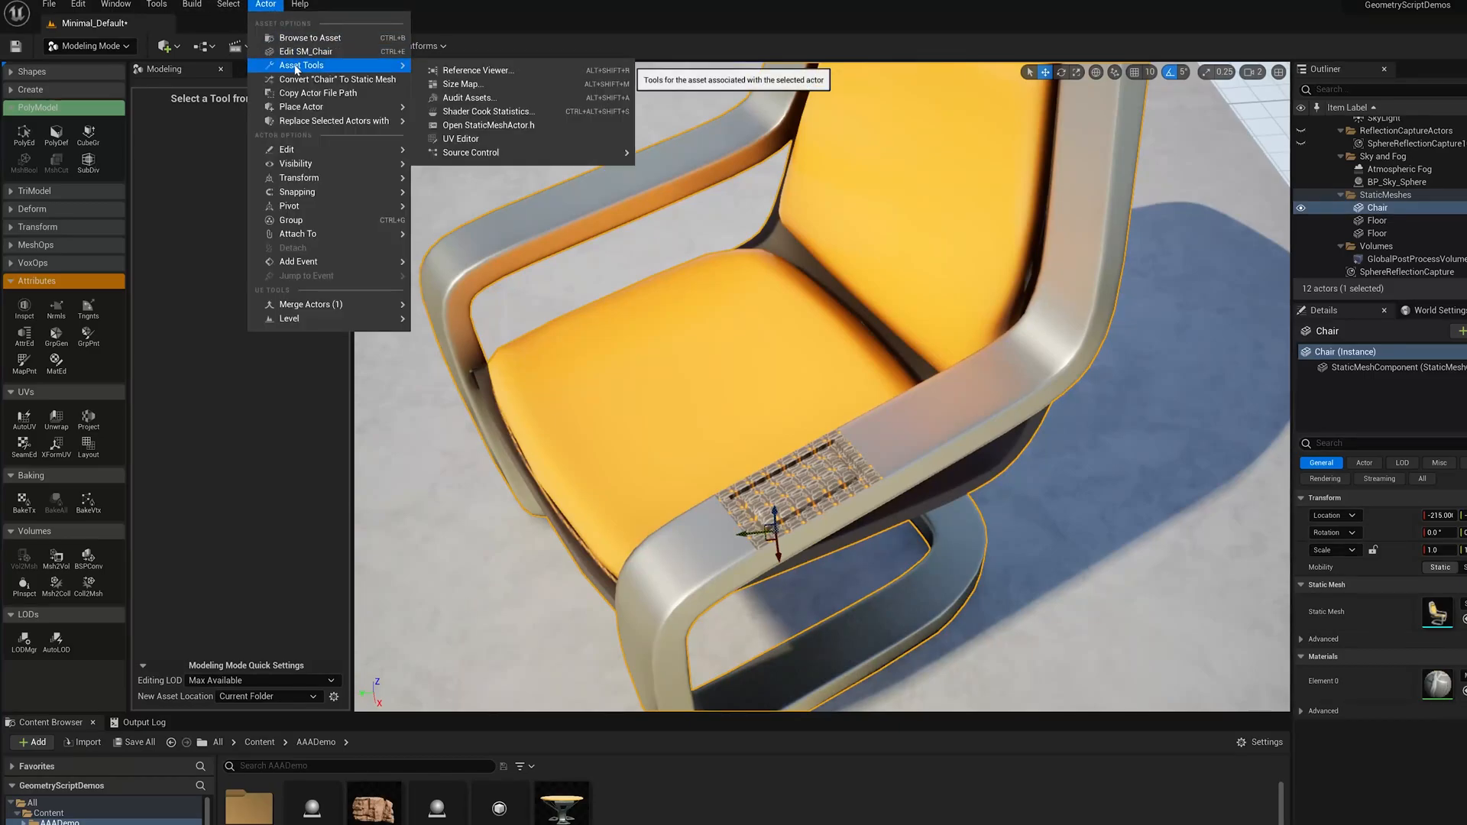
mouse_move(460, 137)
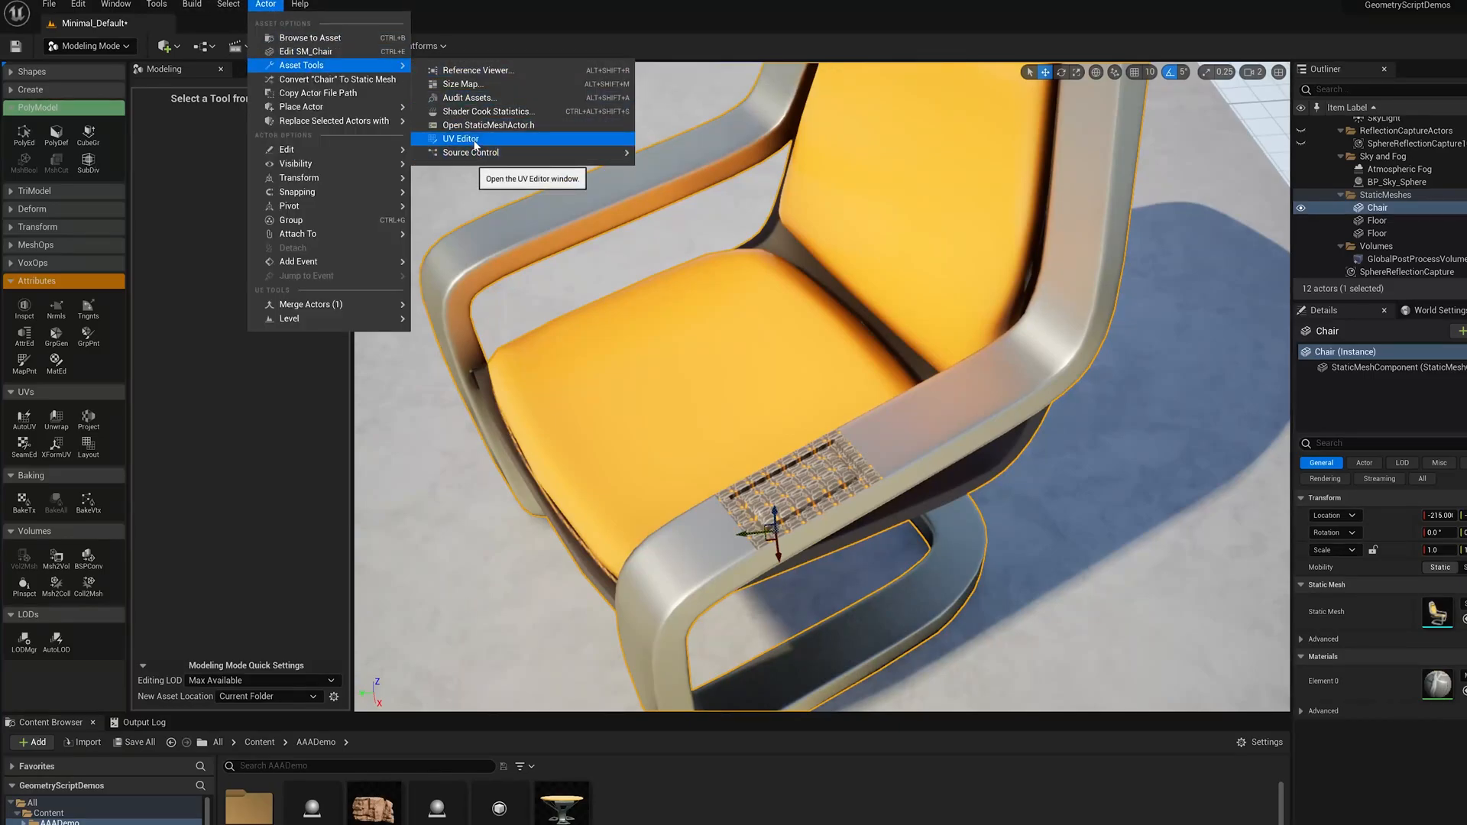
left_click(98, 5)
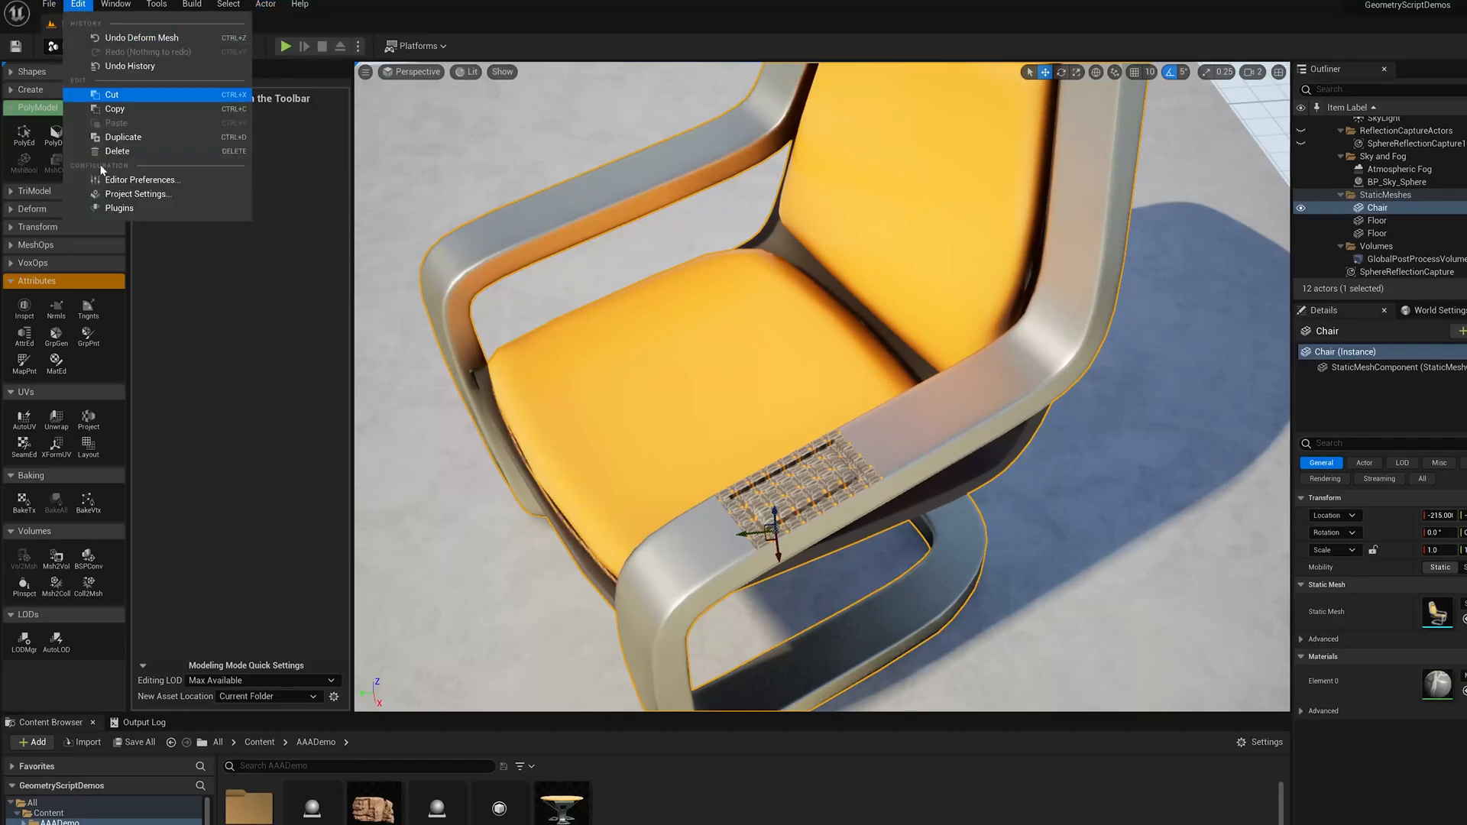
left_click(118, 208)
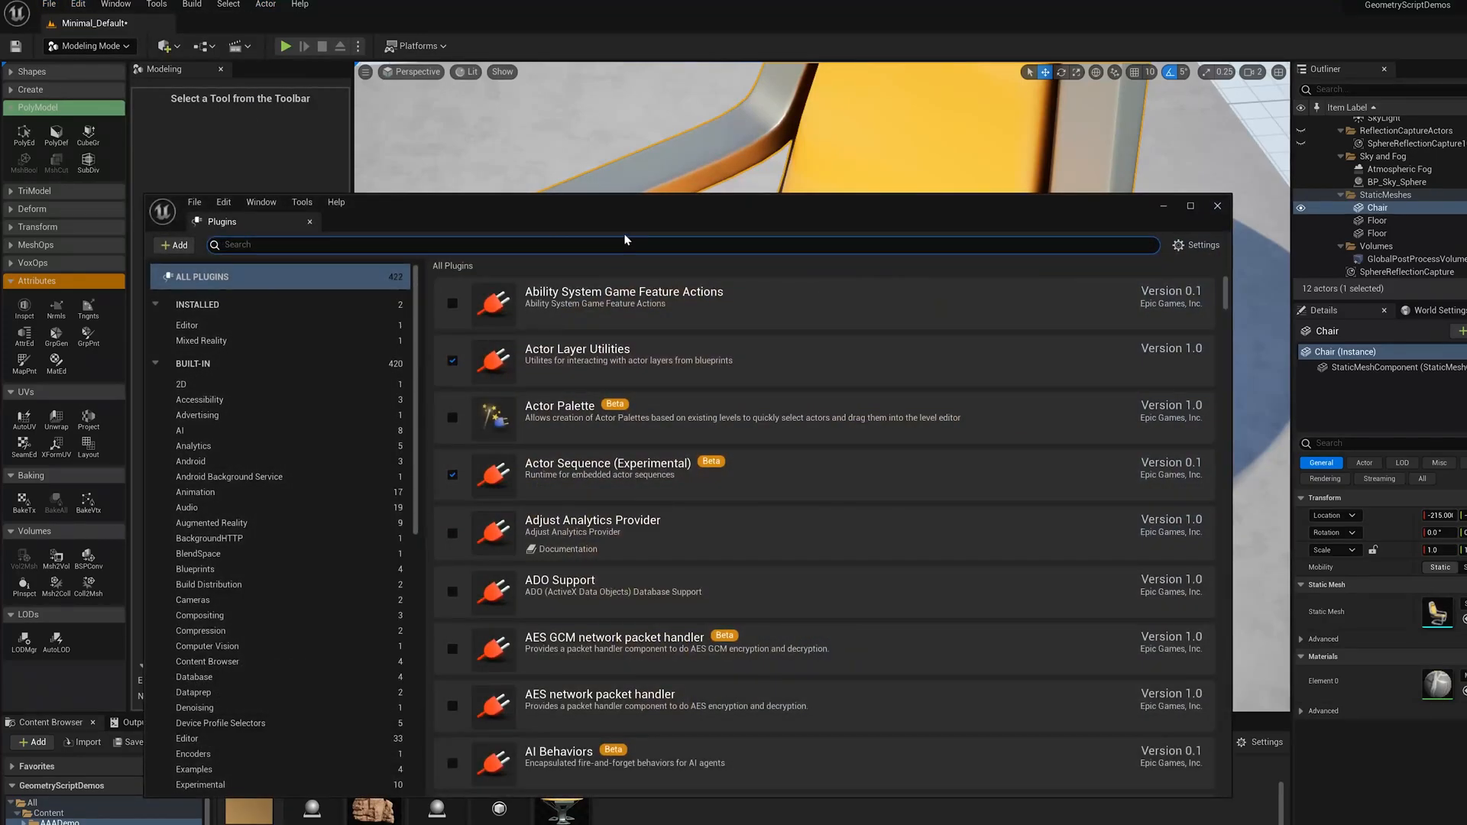
type("uv editor")
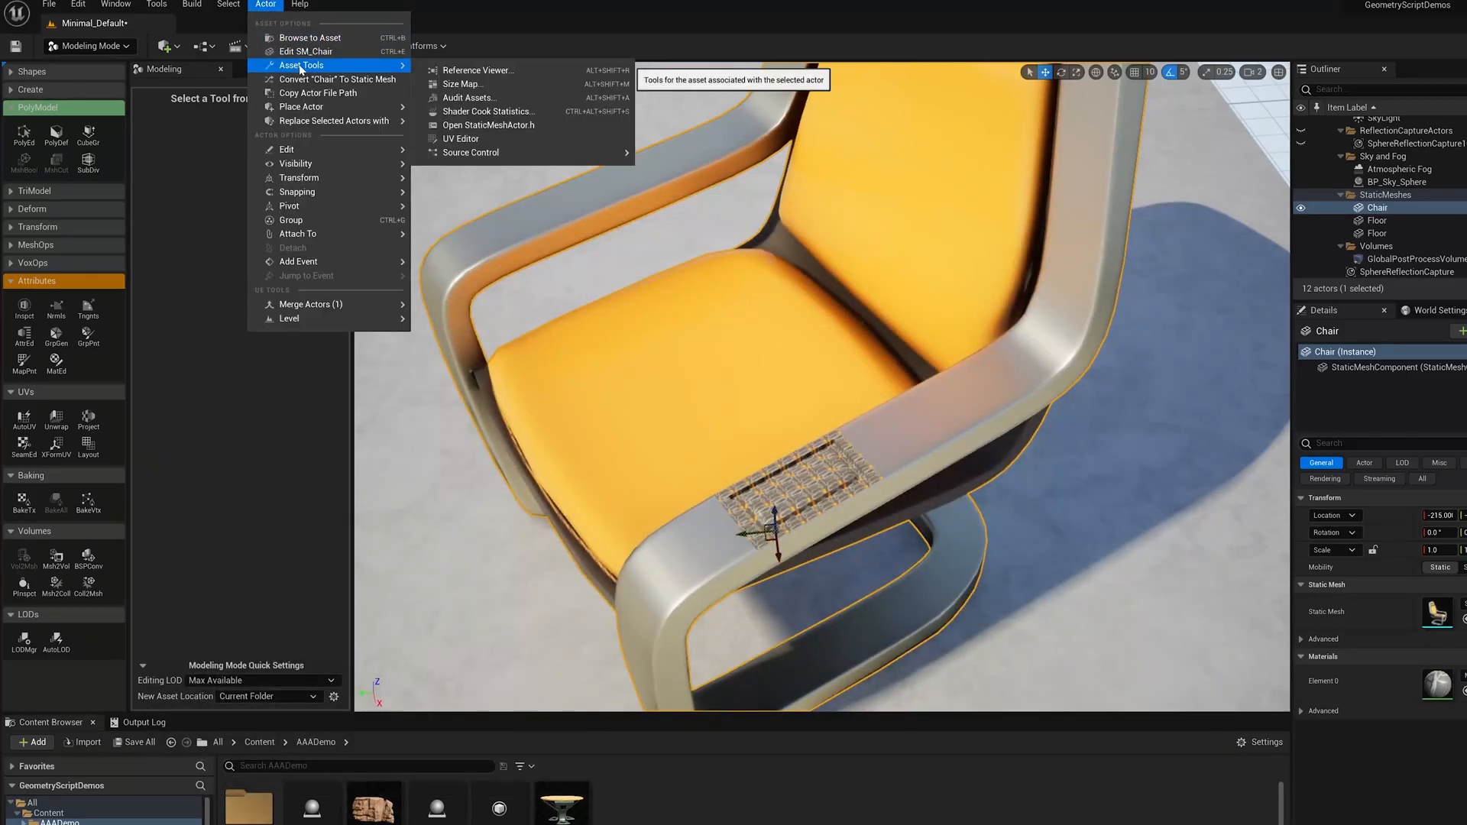
left_click(460, 138)
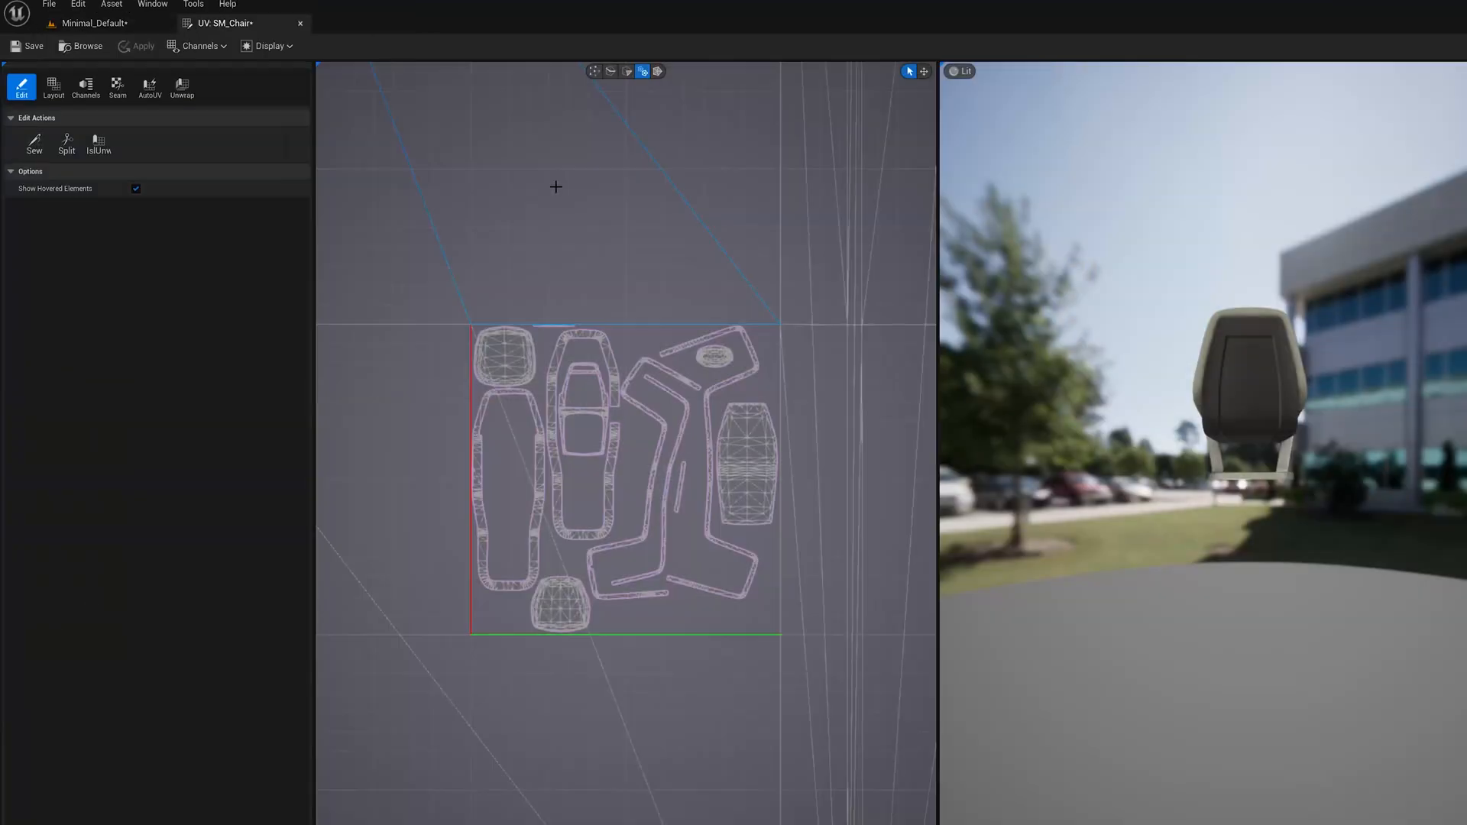
Scale the panel's UV island down so its texture matches the chair arm.
scroll("down", 3)
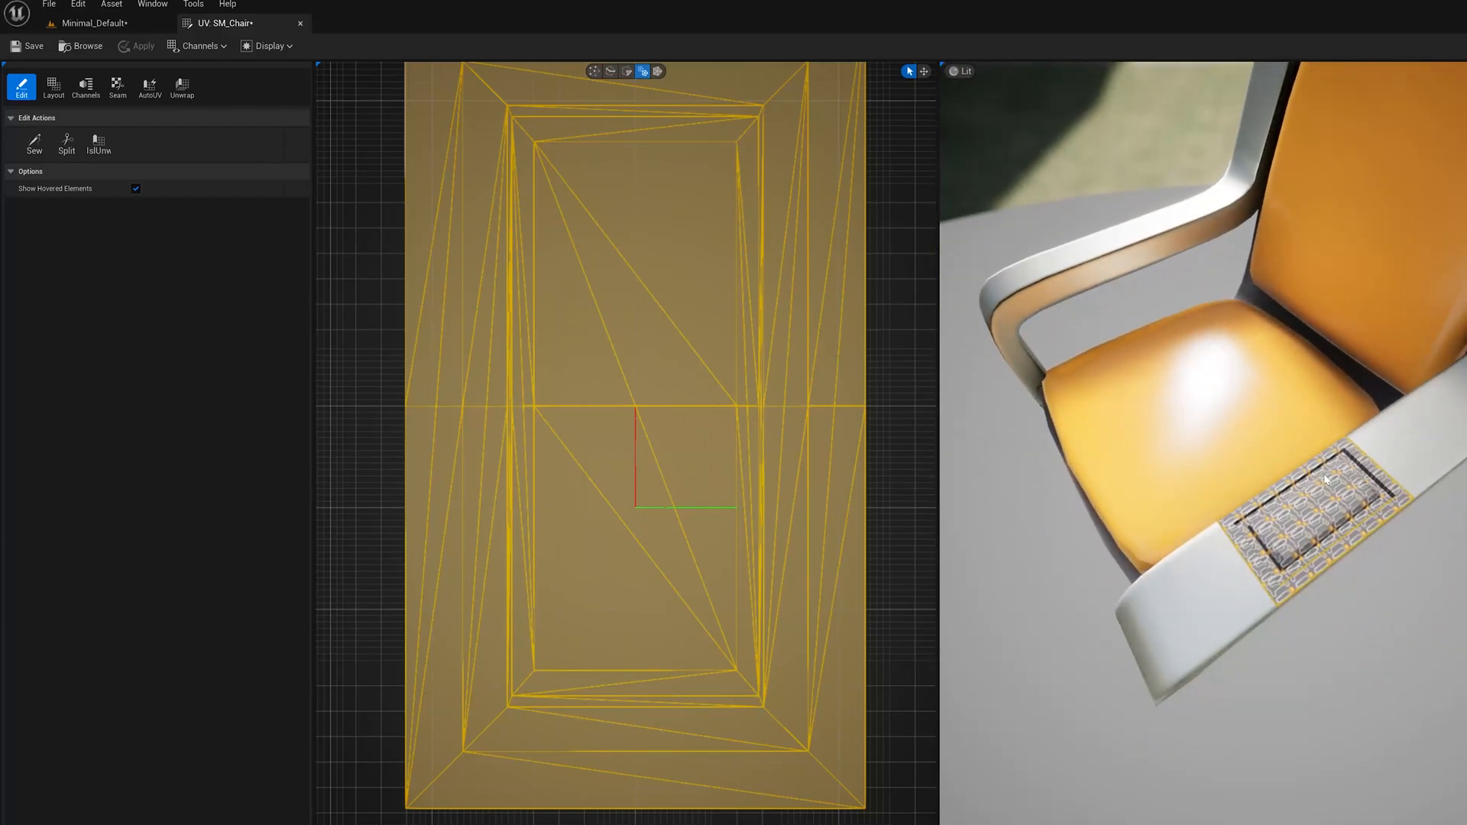
mouse_move(925, 71)
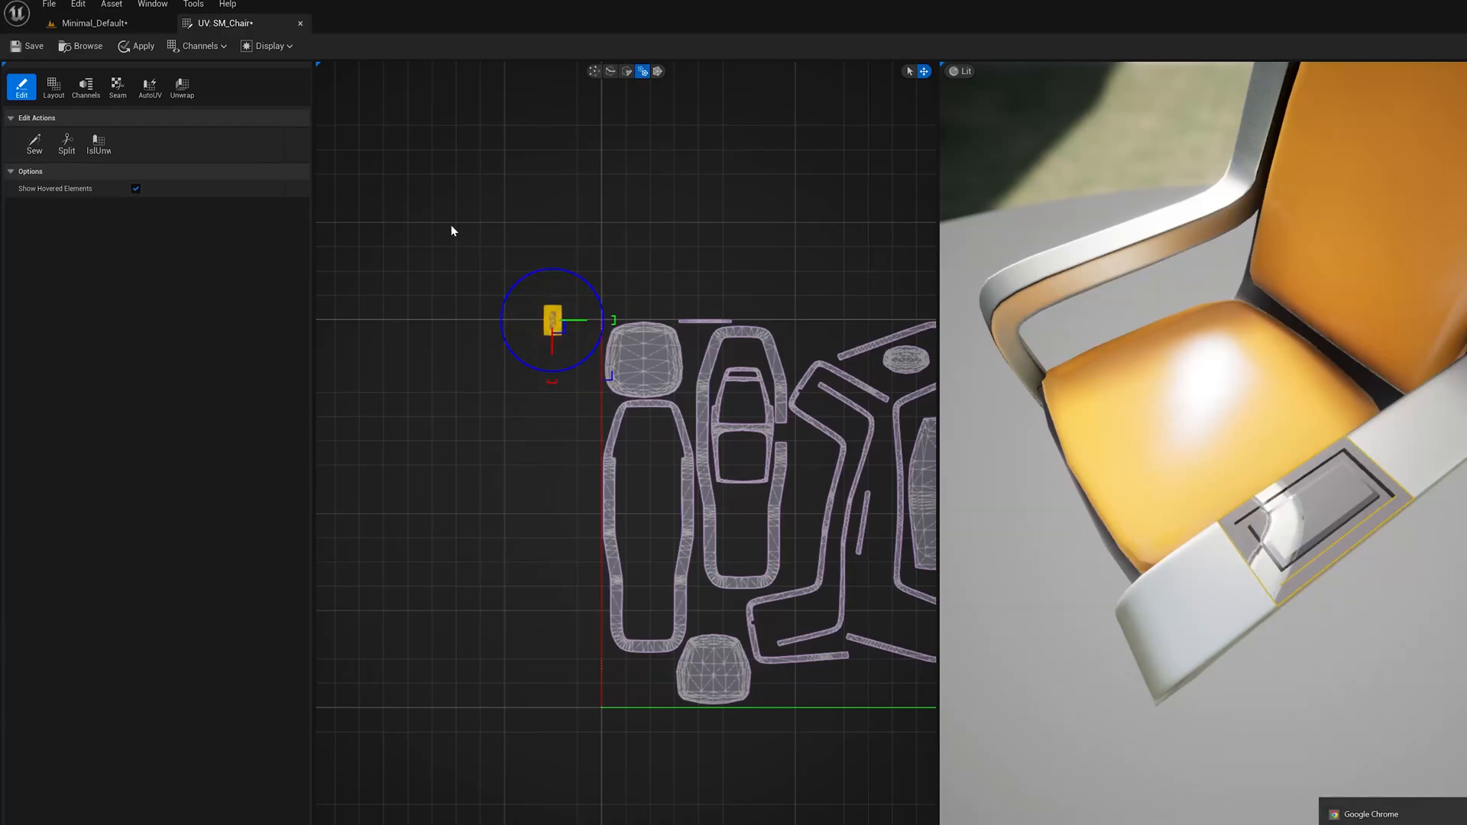
left_click_drag(551, 322, 742, 422)
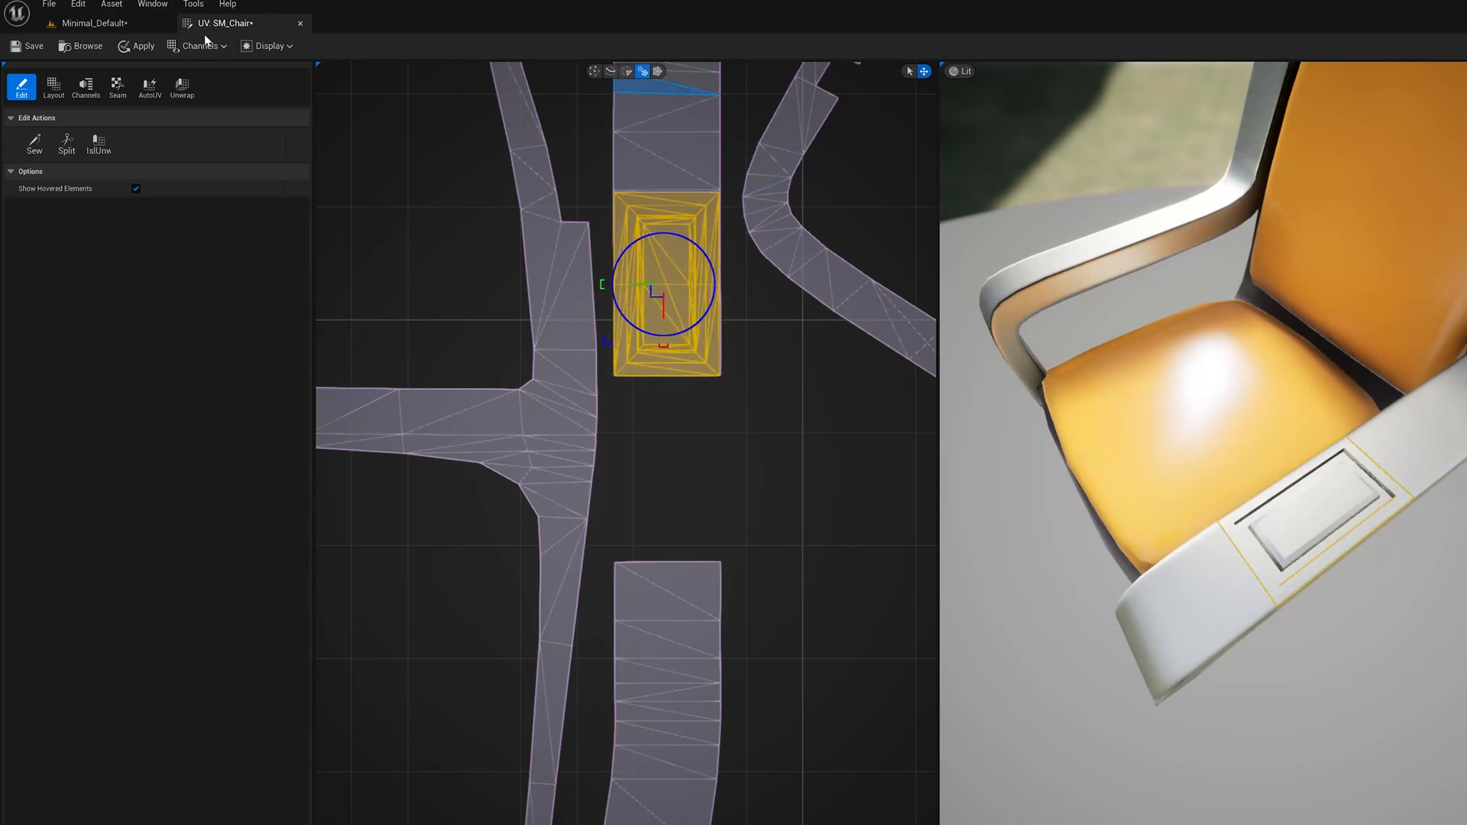
left_click(89, 18)
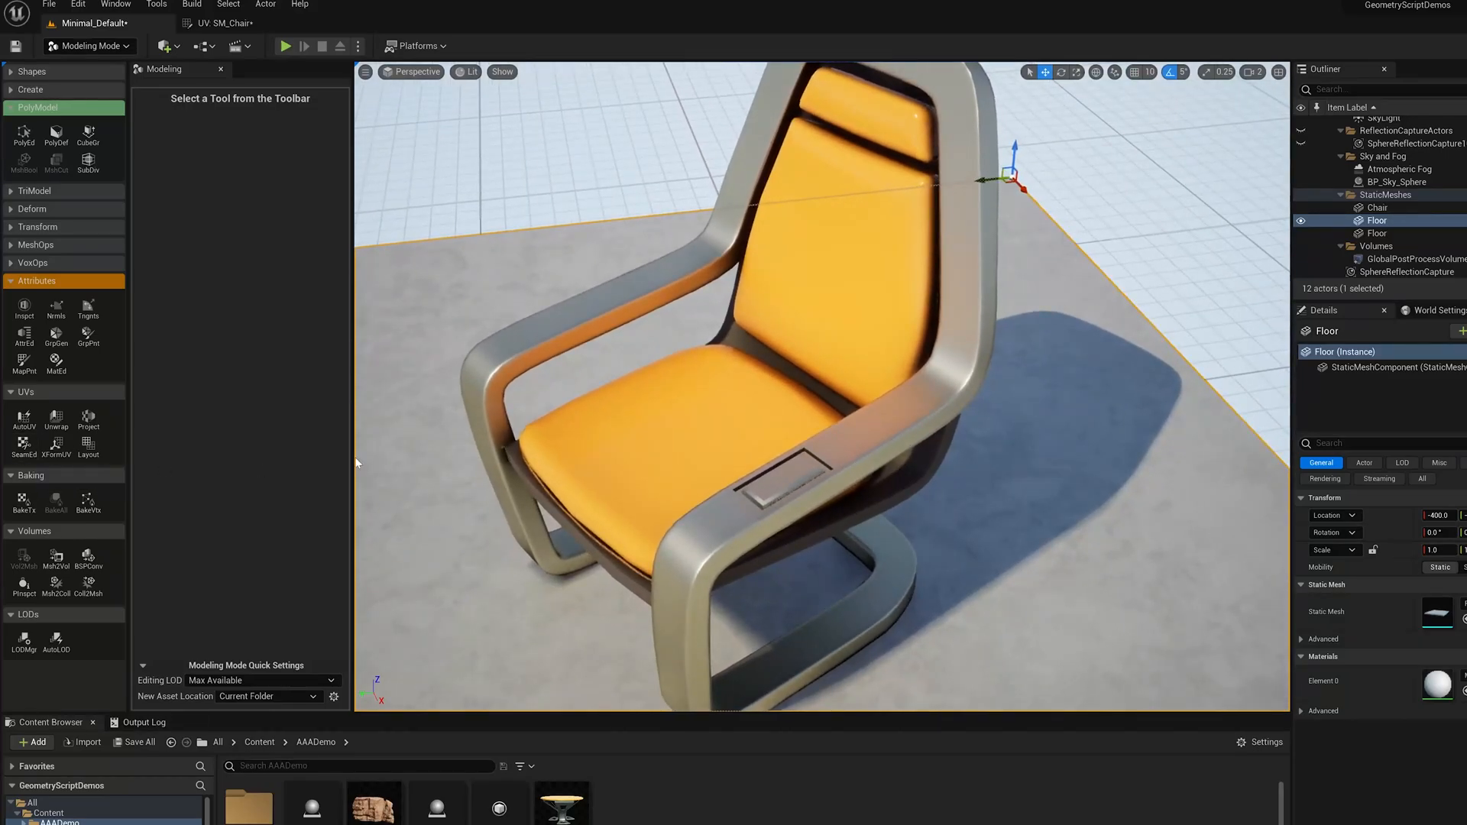
mouse_move(718, 358)
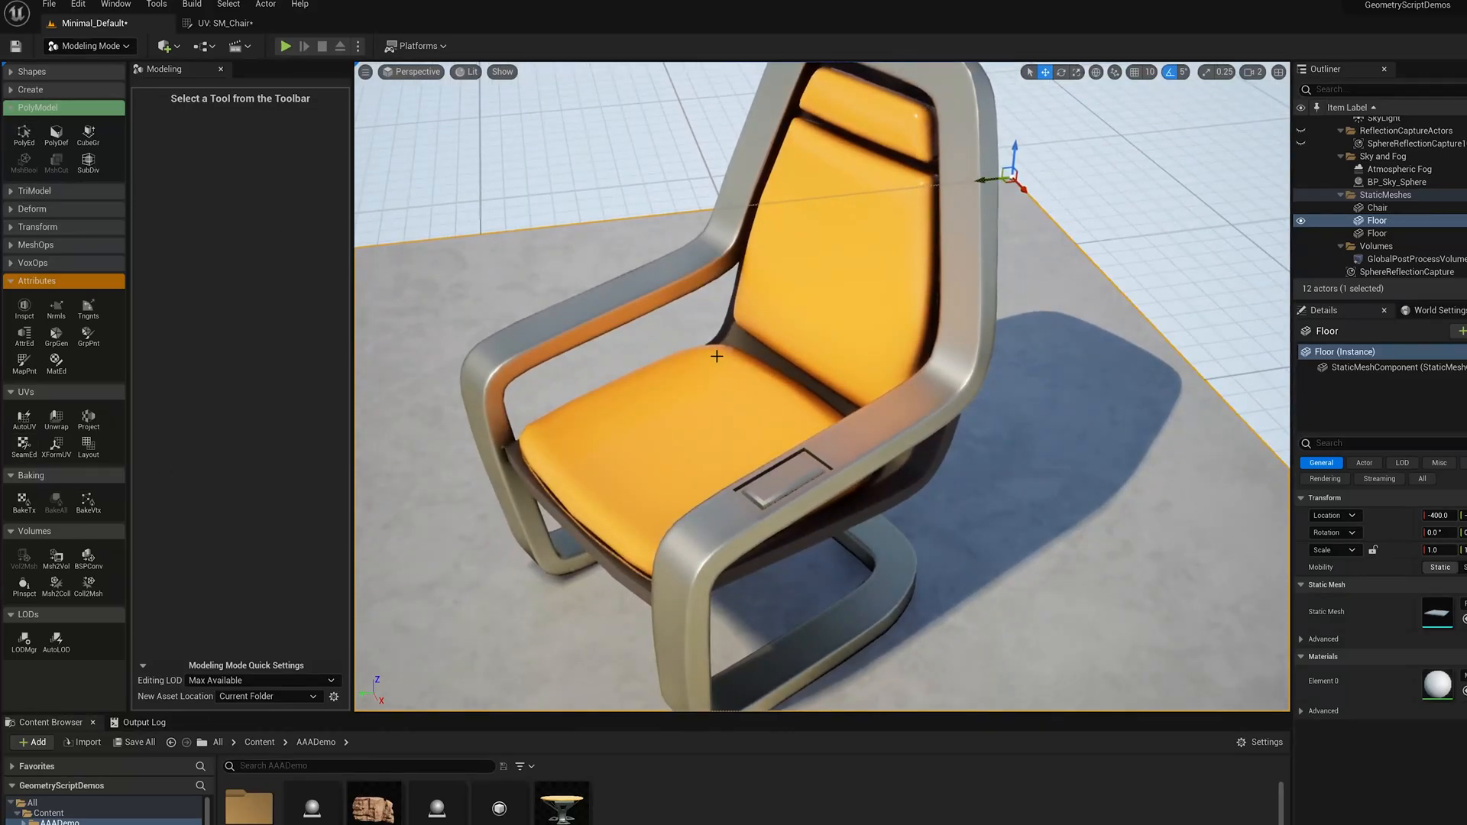